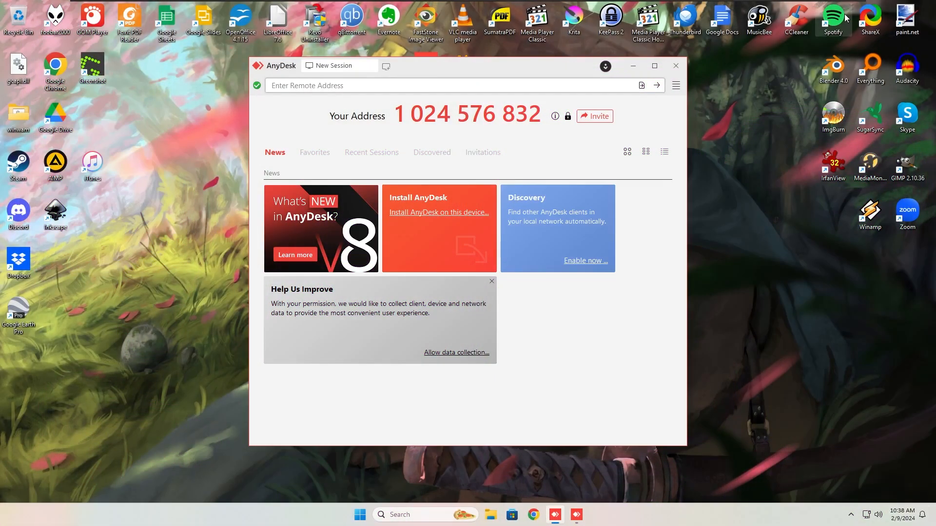
# Step: Start a file transfer session with the remote computer from the session toolbar
pyautogui.click(674, 66)
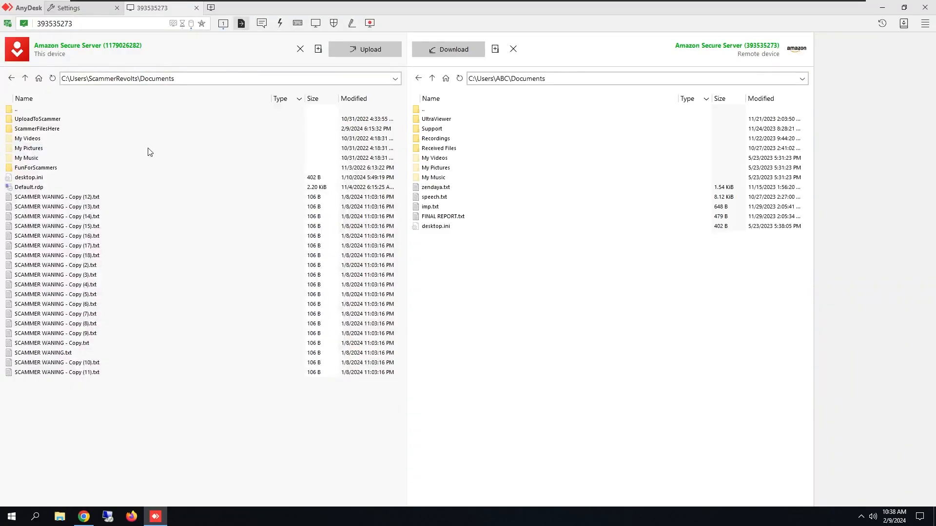
# Step: Delete the three downloaded files from the local ScammerFilesHere folder
pyautogui.doubleClick(37, 129)
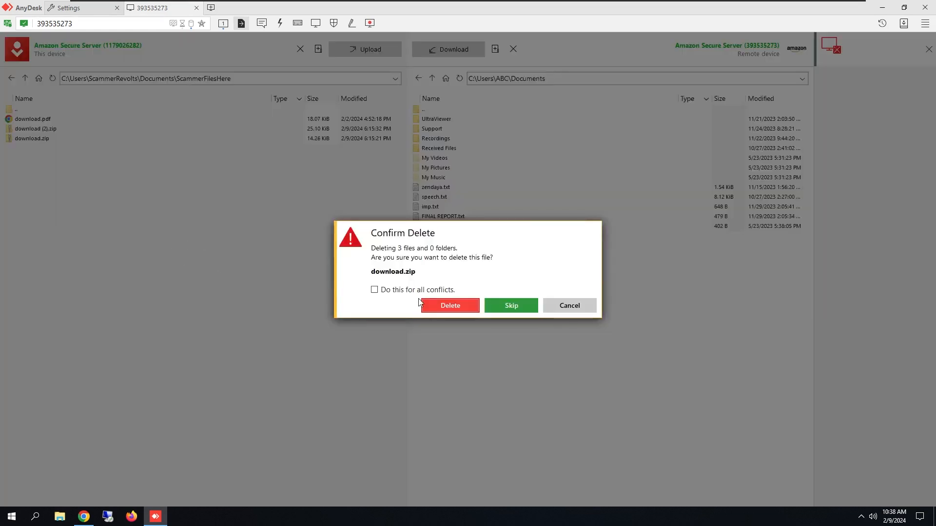
pyautogui.click(449, 305)
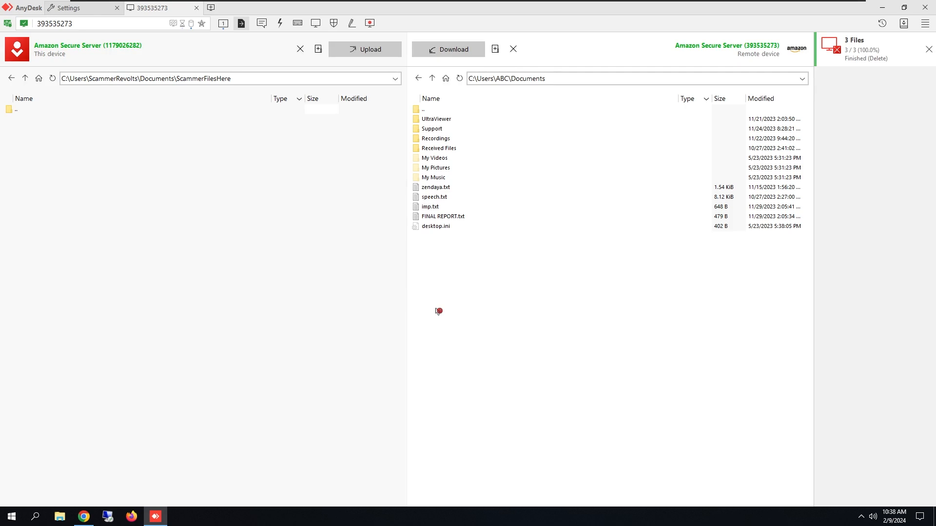
pyautogui.click(435, 188)
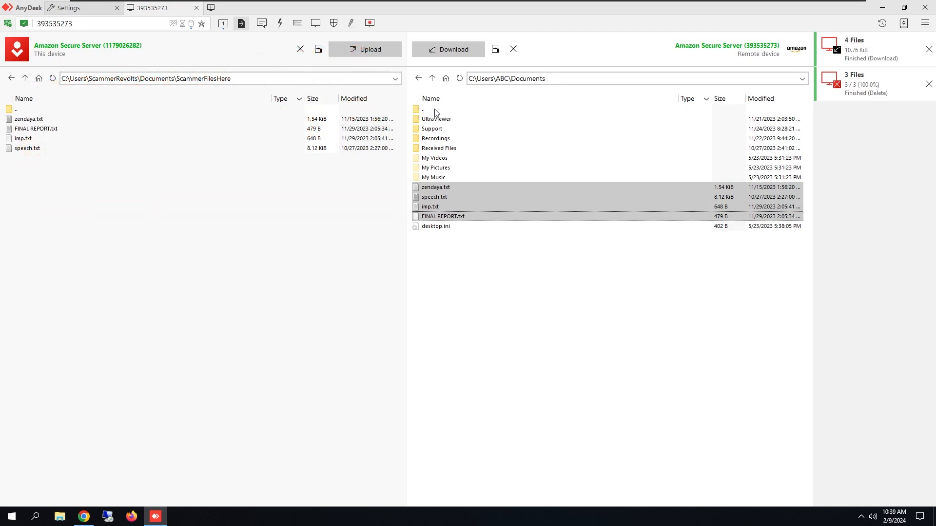
pyautogui.moveTo(440, 141)
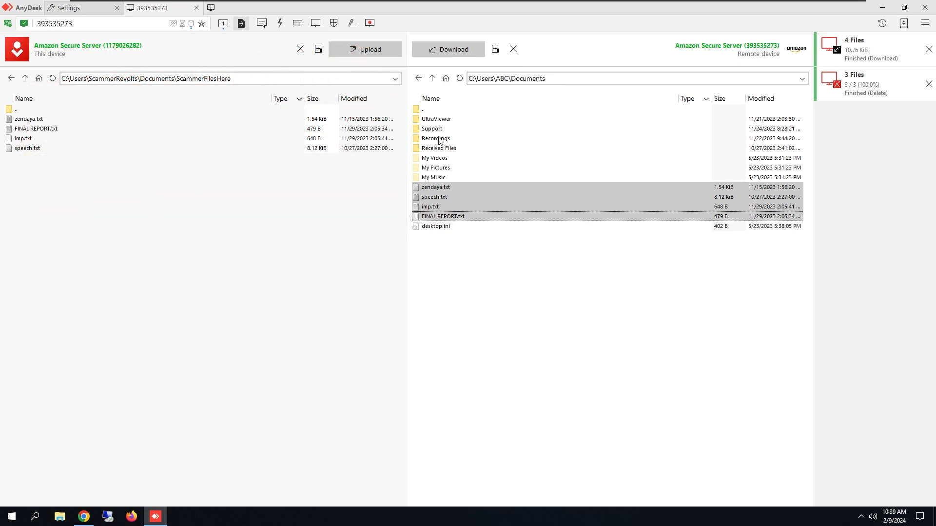
# Step: Look inside the remote Recordings folder, then go up to the remote user's home folder
pyautogui.doubleClick(435, 138)
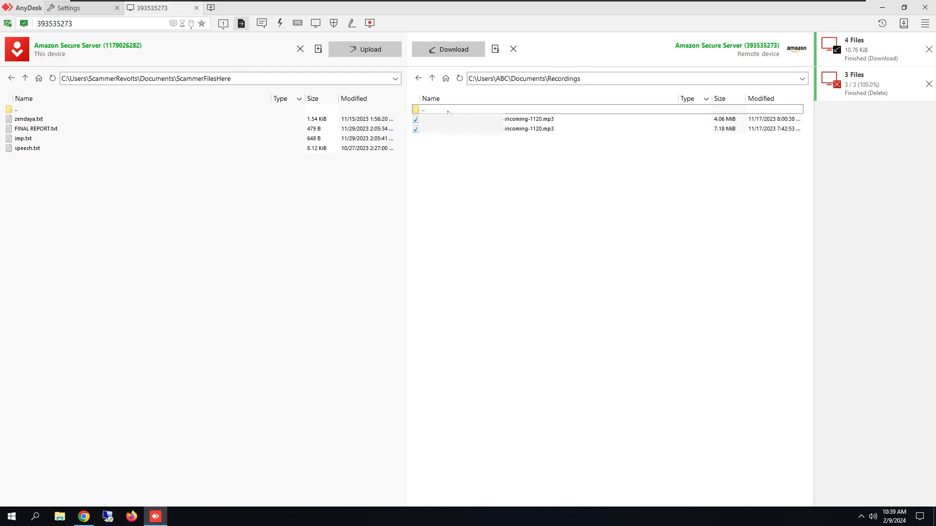
pyautogui.click(432, 78)
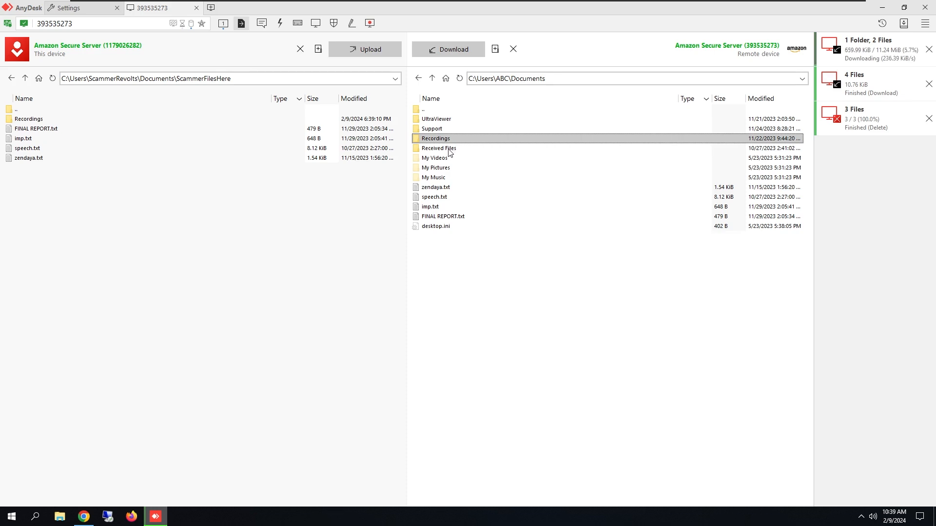
pyautogui.click(439, 148)
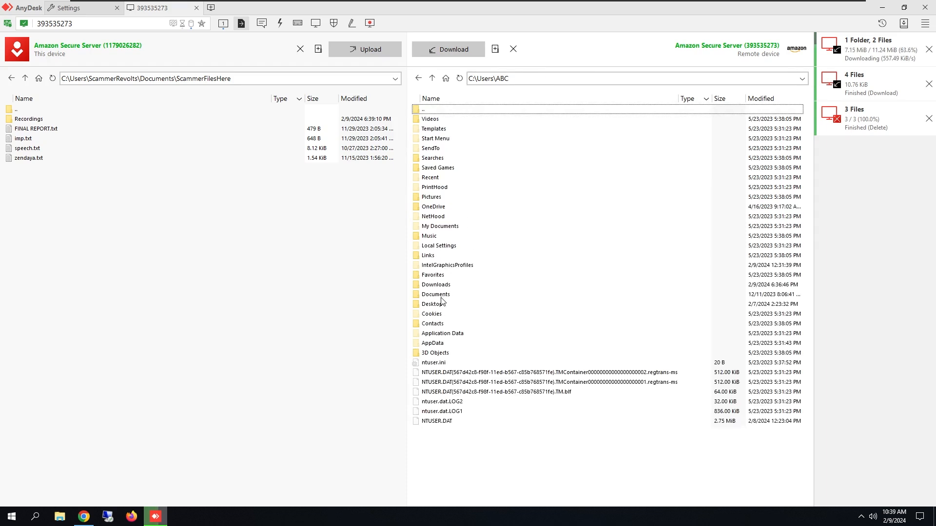
# Step: Download a call recording from the Recordings folder on the remote Desktop
pyautogui.doubleClick(435, 304)
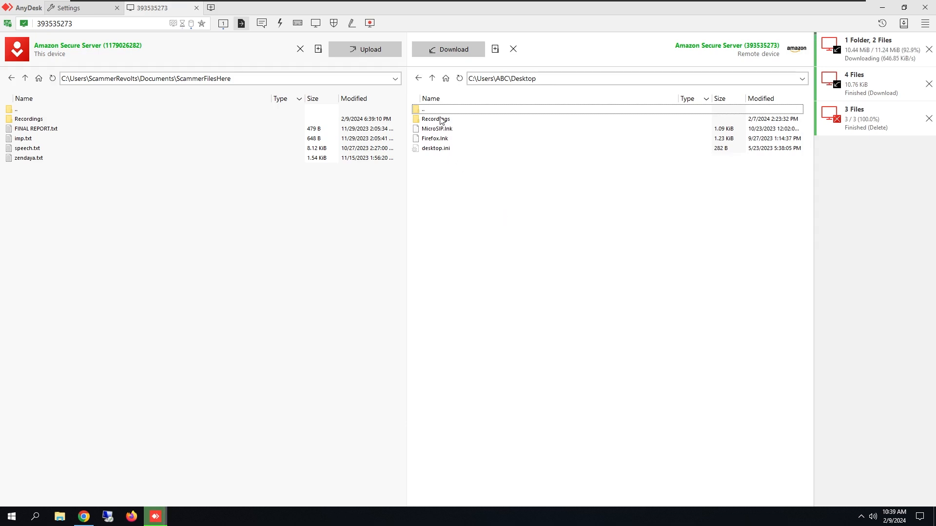
pyautogui.doubleClick(435, 118)
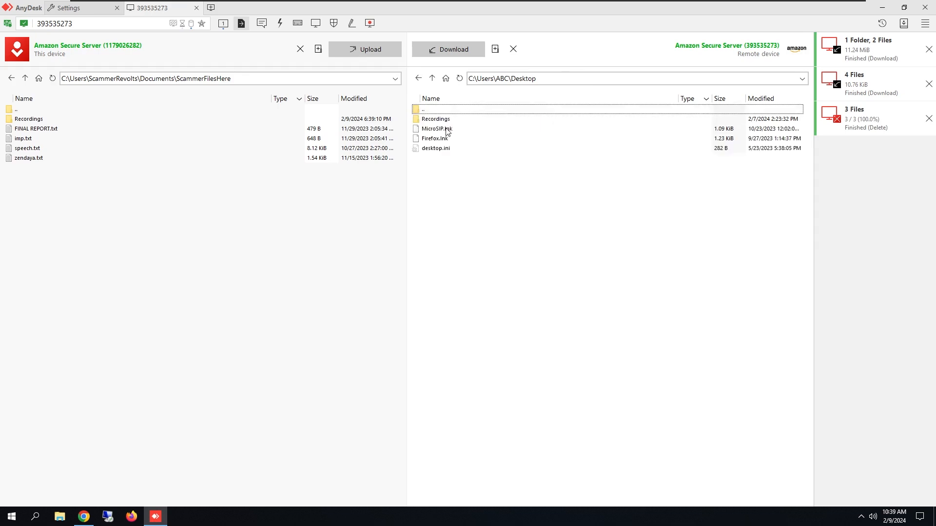
pyautogui.doubleClick(436, 119)
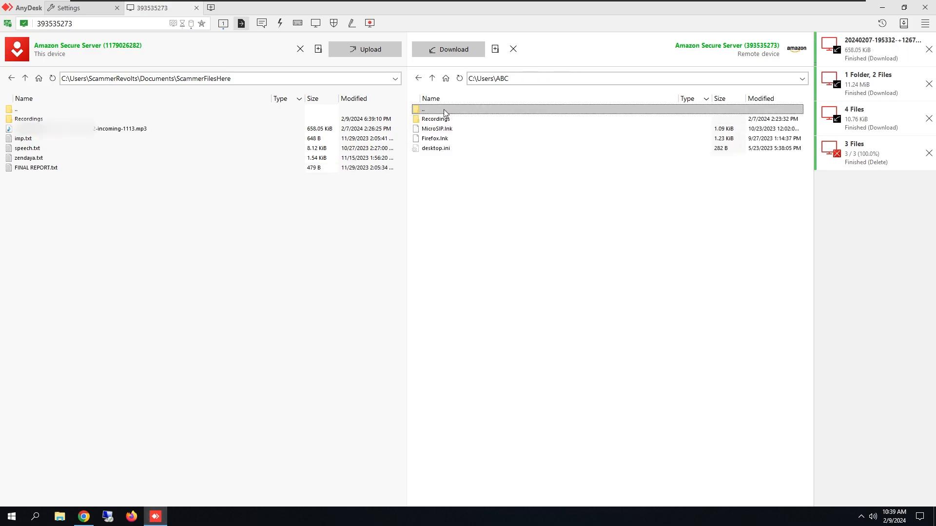
# Step: Browse the remote Downloads folder, then pick the IntelGraphicsProfiles folder in the home listing
pyautogui.doubleClick(425, 109)
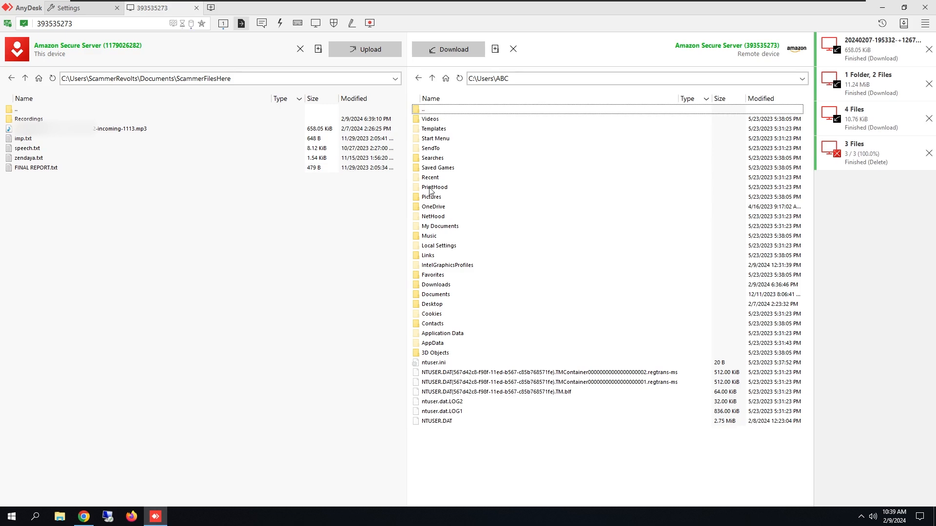
pyautogui.moveTo(444, 305)
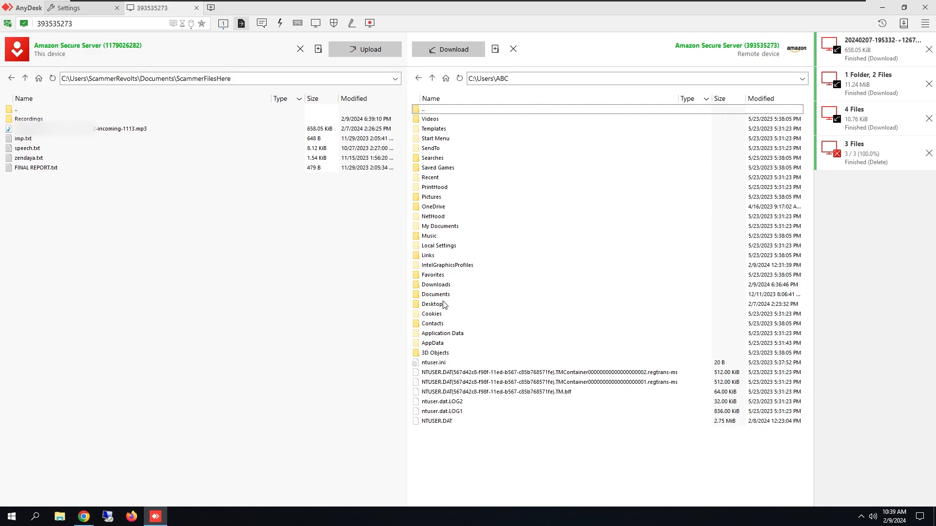
pyautogui.doubleClick(434, 284)
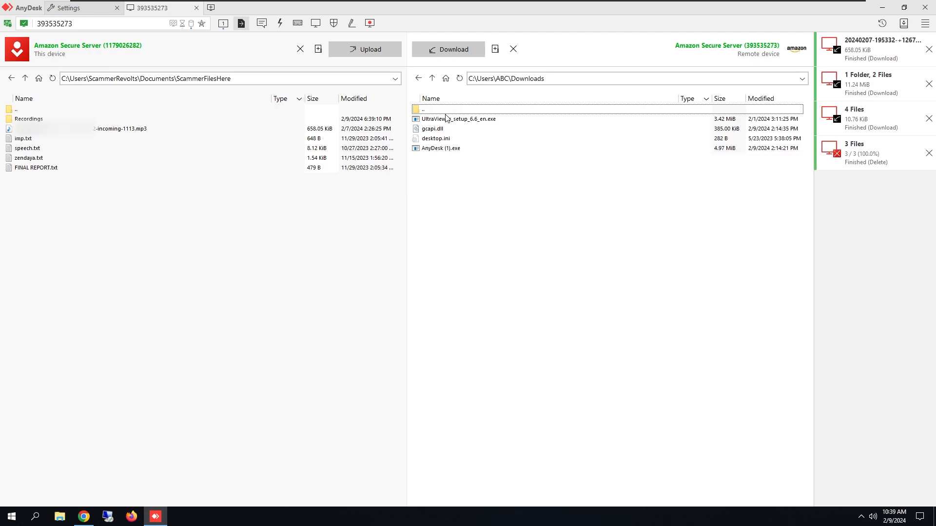
pyautogui.doubleClick(422, 109)
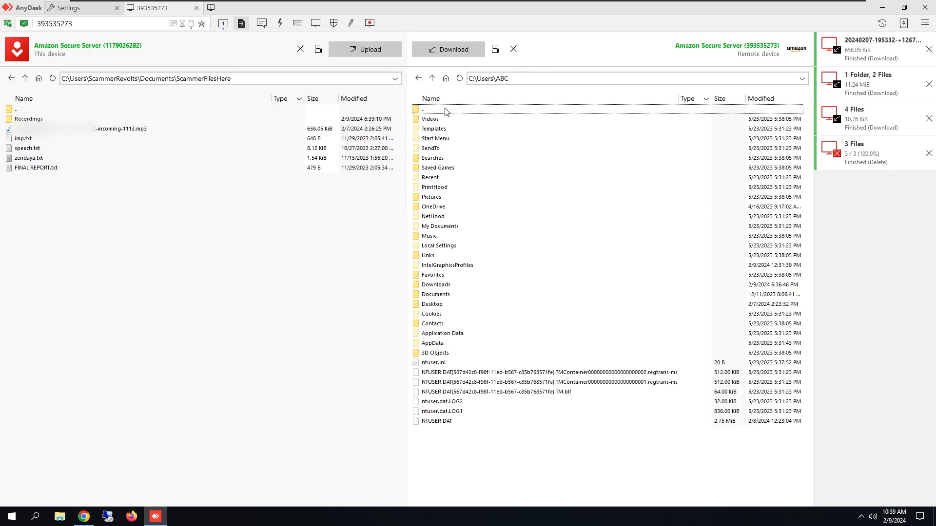
pyautogui.moveTo(442, 216)
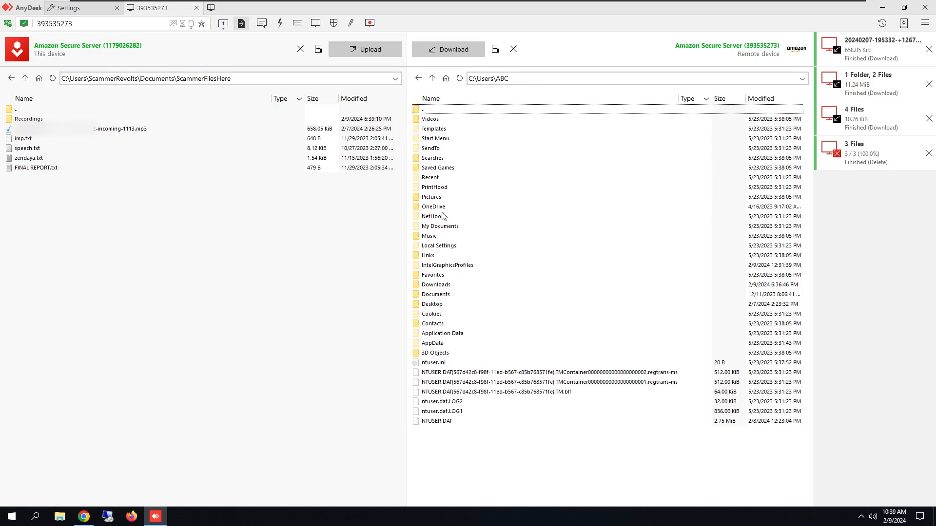
pyautogui.click(446, 266)
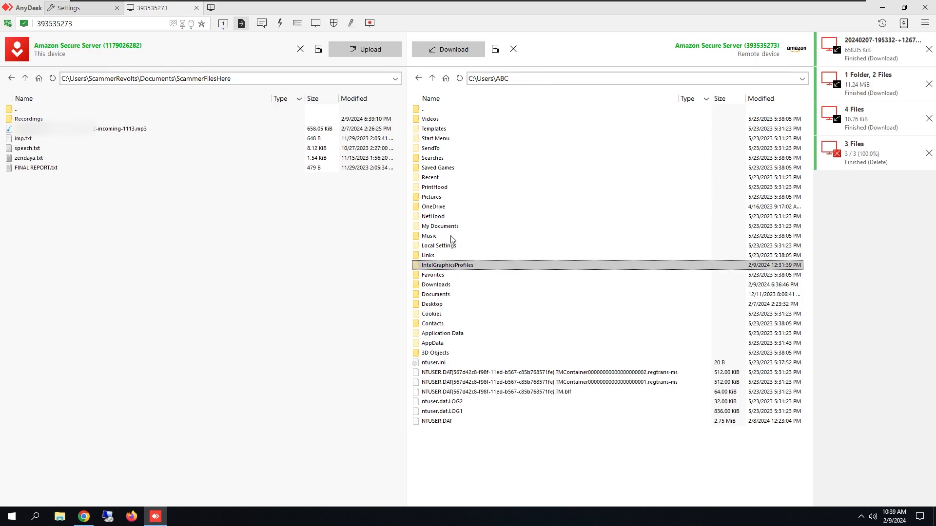
pyautogui.click(431, 197)
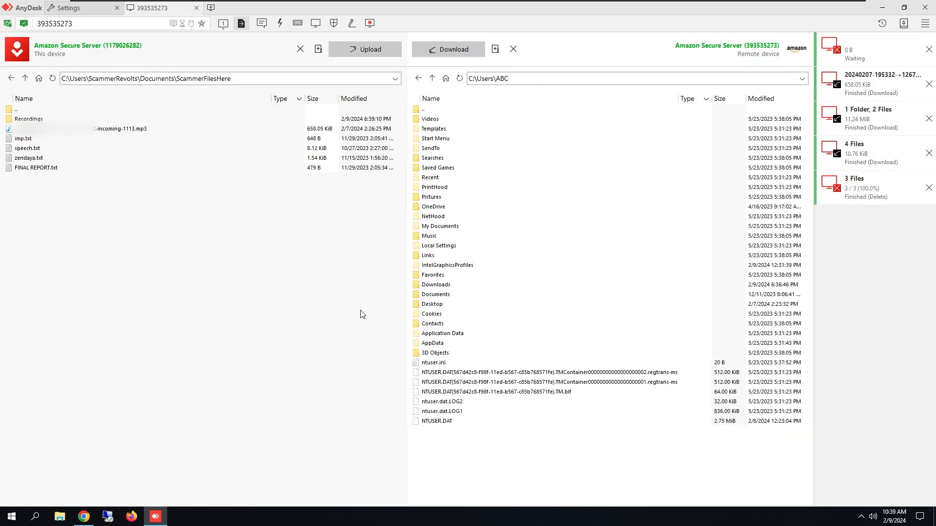
pyautogui.moveTo(353, 310)
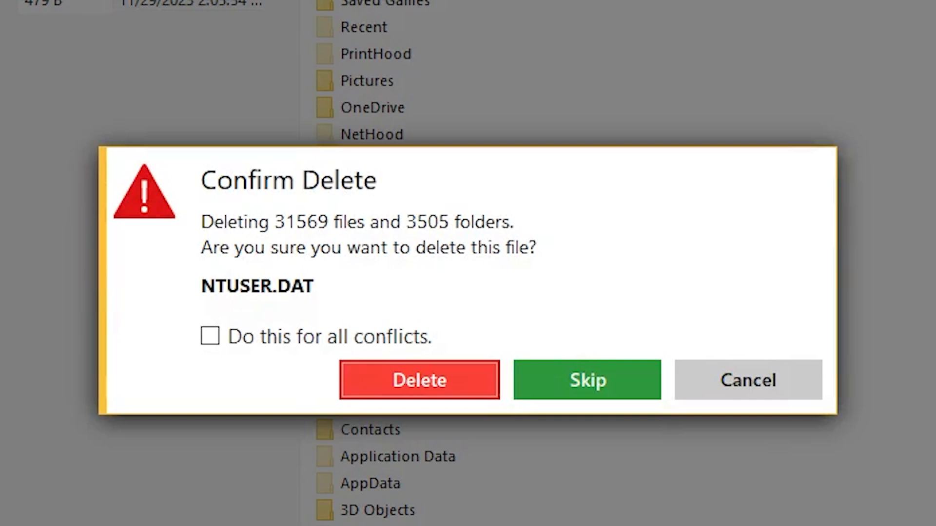
# Step: Confirm deleting all the remote files, applying the choice to every conflict
pyautogui.click(211, 336)
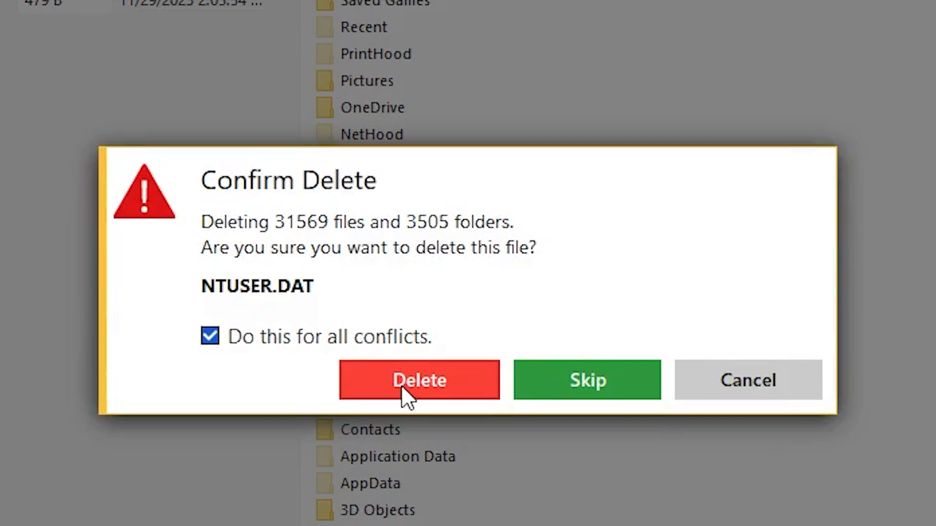
pyautogui.click(419, 380)
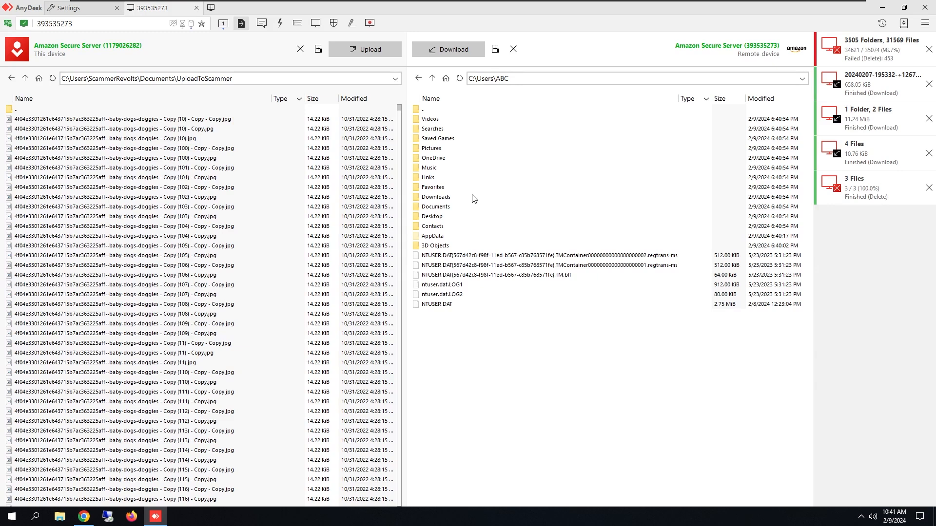
# Step: Upload all the local dog pictures into the remote Downloads folder
pyautogui.click(436, 197)
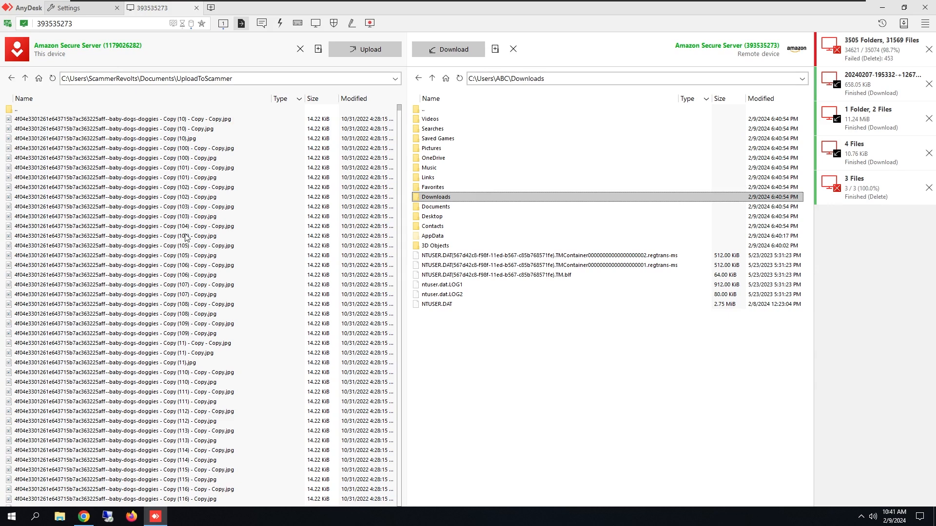
pyautogui.rightClick(180, 236)
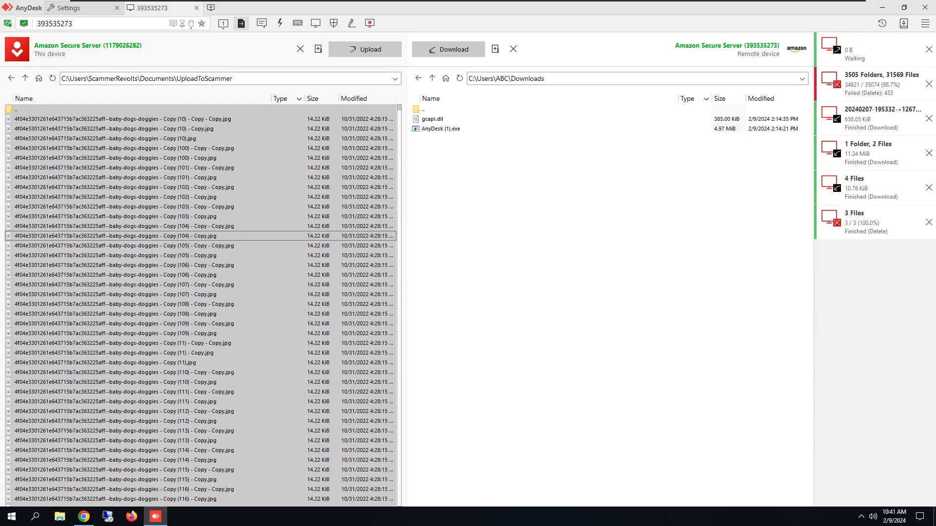
pyautogui.click(368, 49)
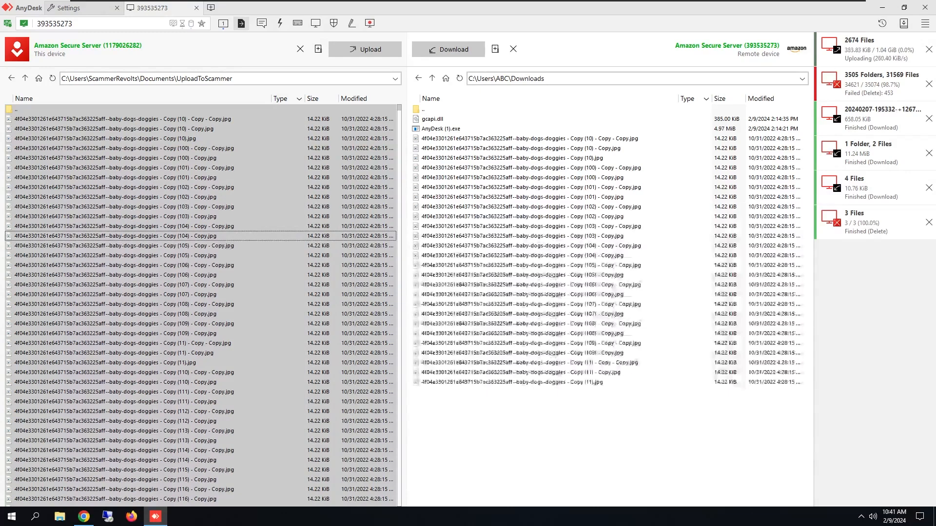
pyautogui.scroll(-3)
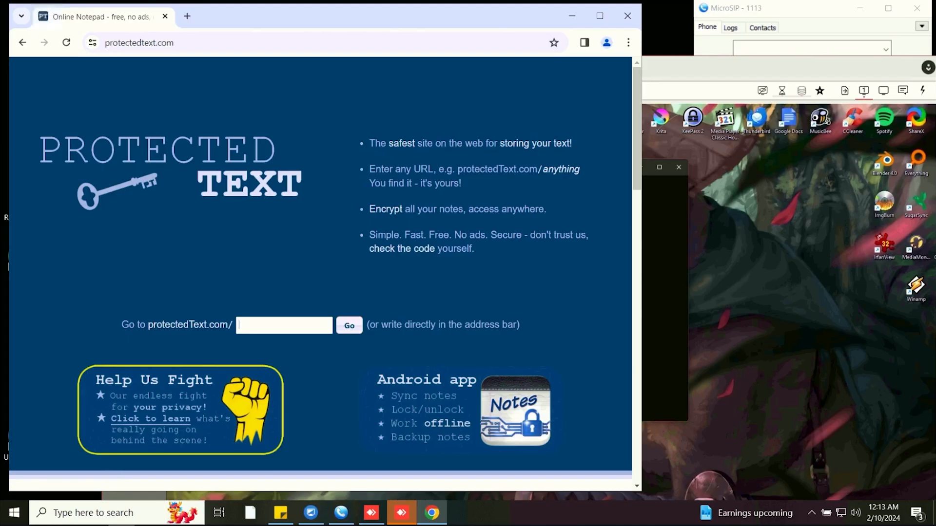
# Step: Go to the kevin2023 notes page and decrypt it, retrying after a wrong password
pyautogui.write('kevin2023')
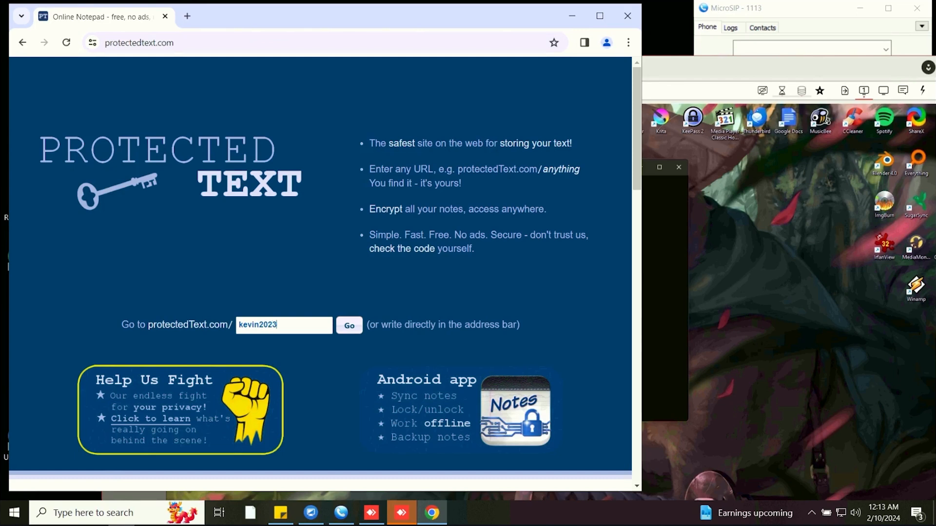
pyautogui.click(349, 329)
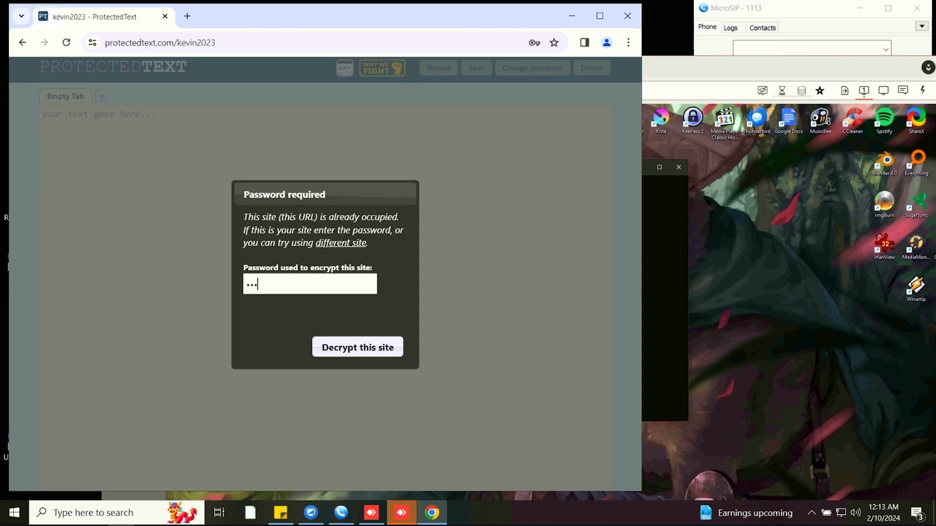
pyautogui.click(357, 347)
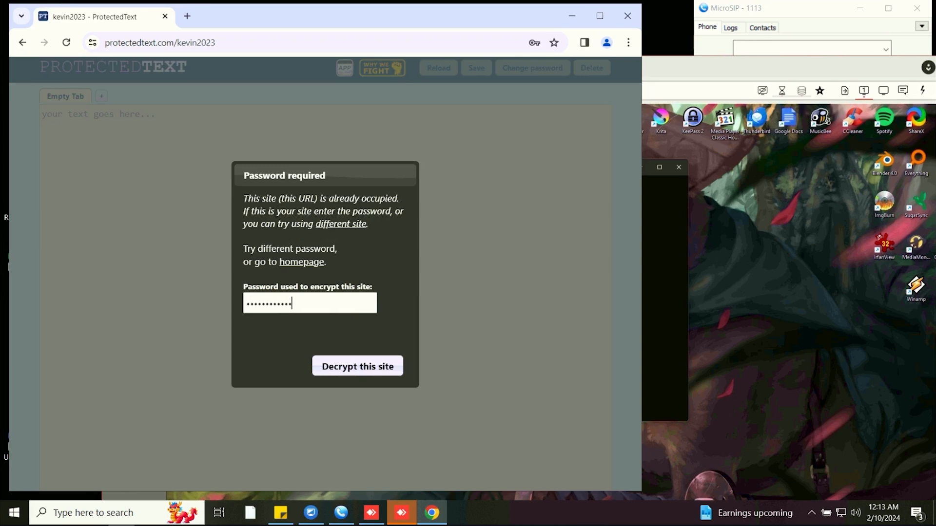
pyautogui.click(357, 367)
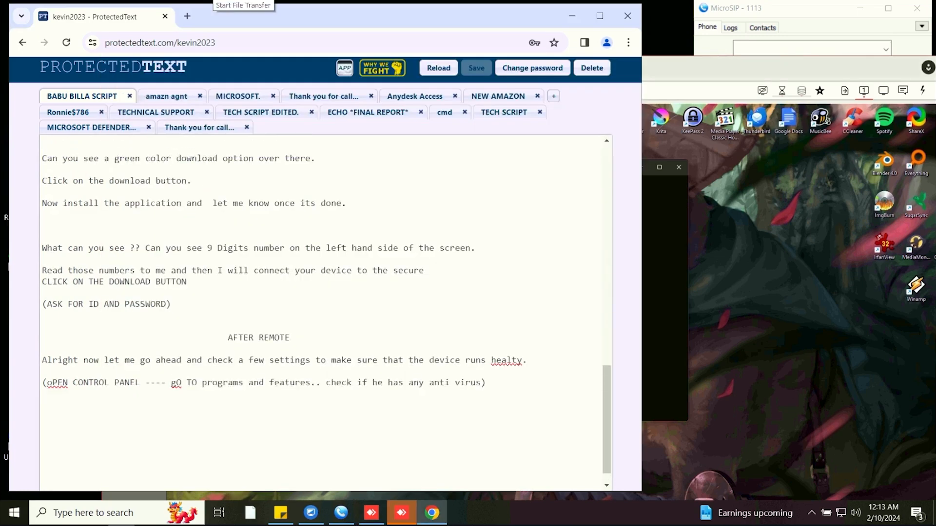
# Step: Read the TECHNICAL SUPPORT script note, then switch to the TECH SCRIPT EDITED. note
pyautogui.click(238, 112)
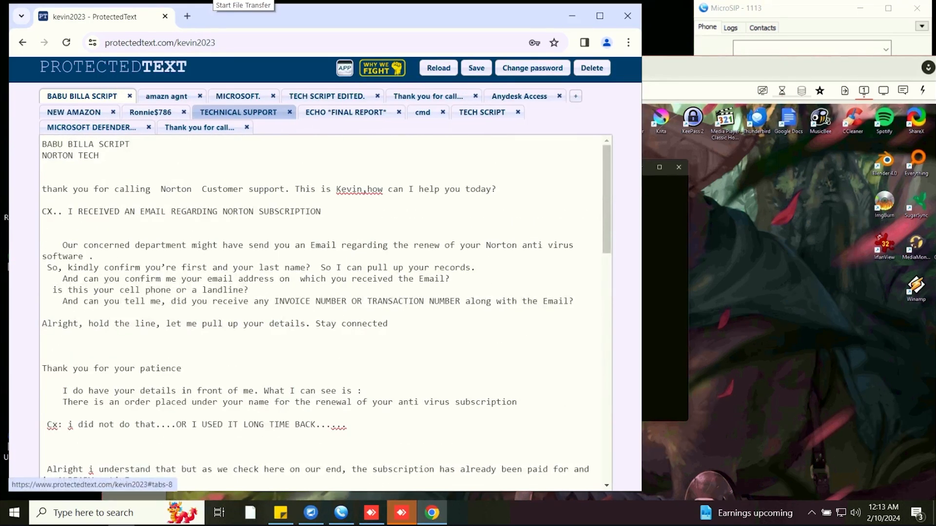
pyautogui.scroll(-3)
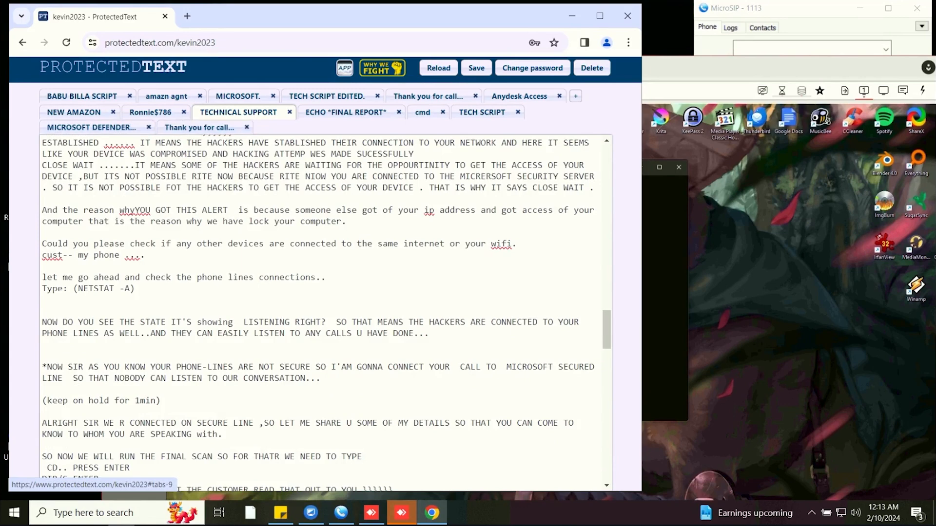
pyautogui.click(327, 97)
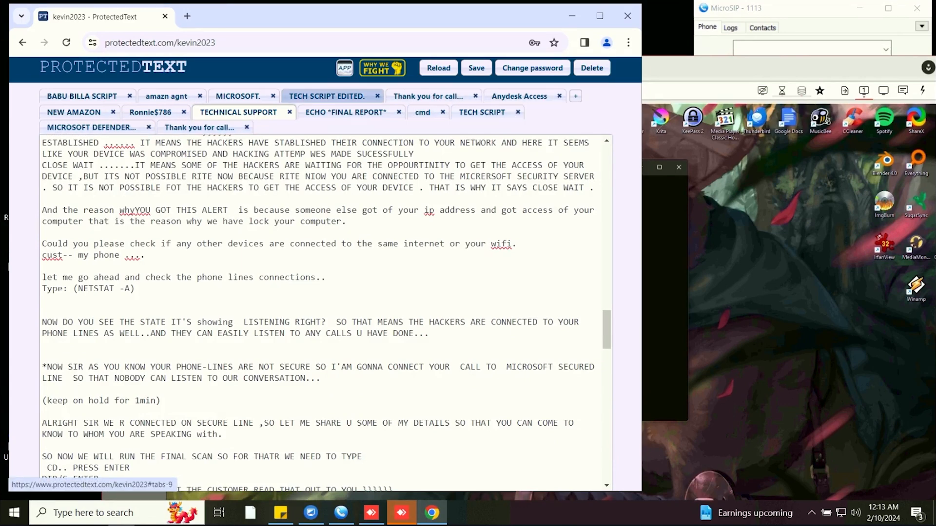
pyautogui.click(326, 96)
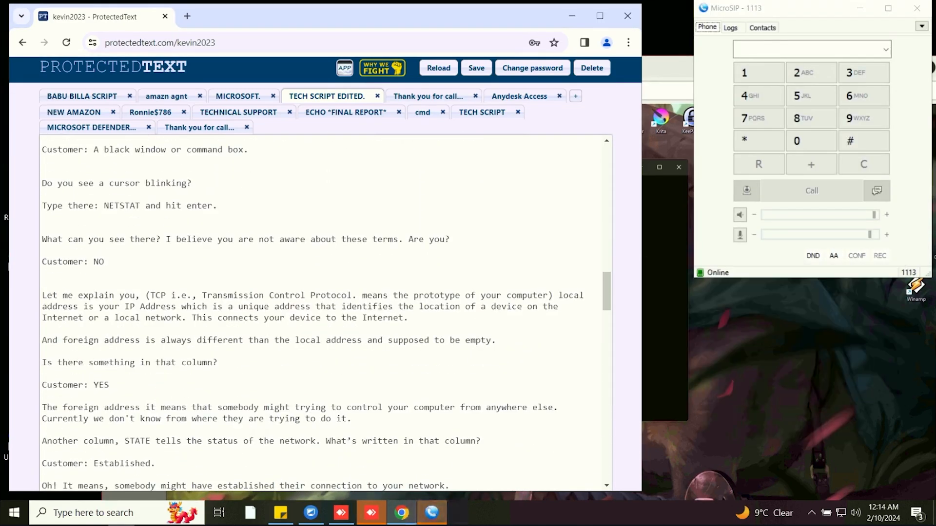
# Step: Scroll through the TECH SCRIPT EDITED. note's NETSTAT scam script
pyautogui.scroll(-3)
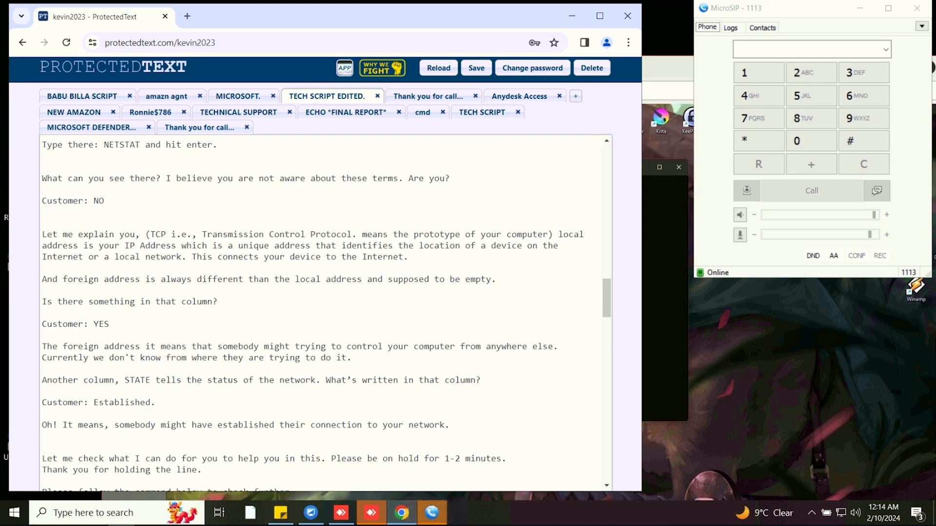
pyautogui.scroll(-3)
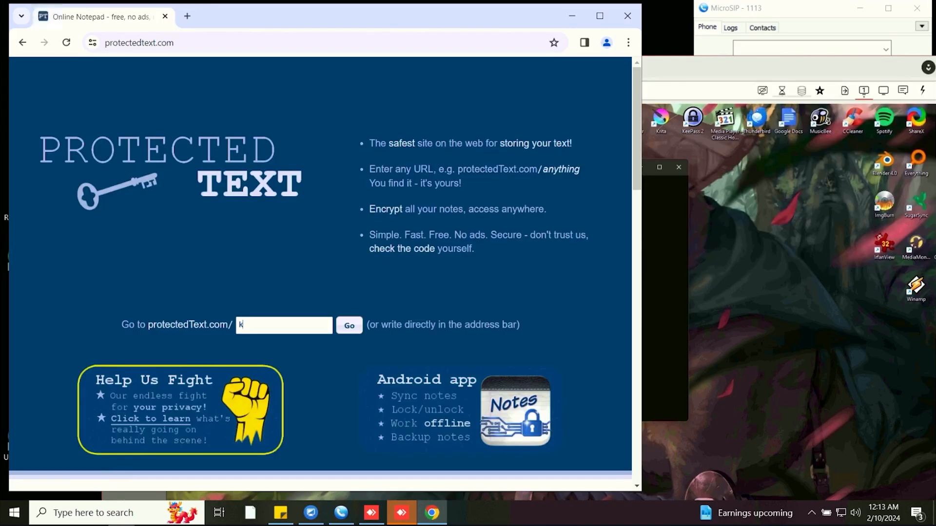
# Step: Enter the site name kevin2023 and reach its password prompt
pyautogui.write('evin')
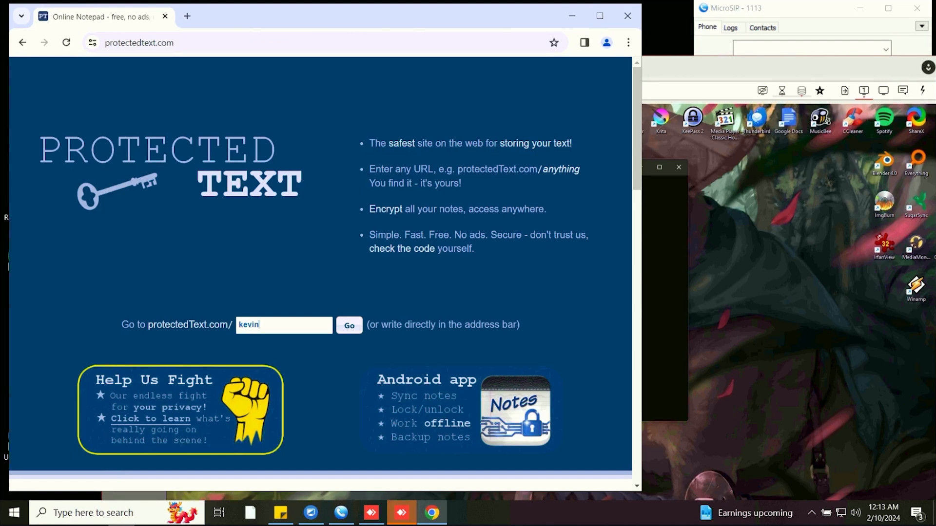
pyautogui.write('2023')
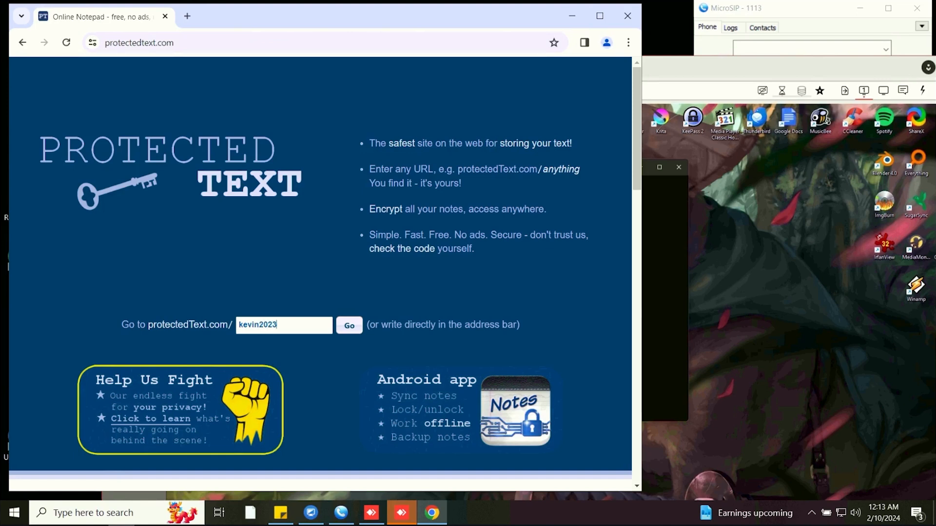
pyautogui.click(349, 325)
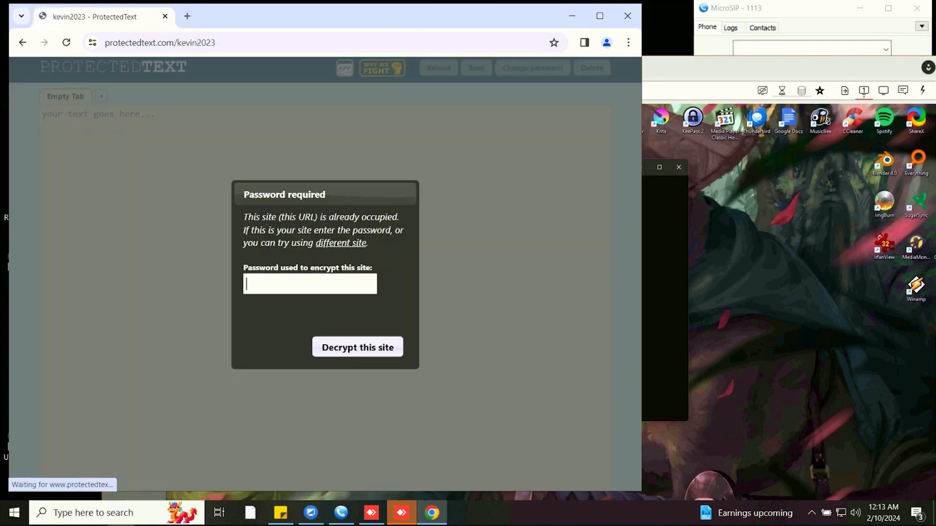
# Step: Decrypt the kevin2023 notes, succeeding with the corrected password after one rejection
pyautogui.write('••••')
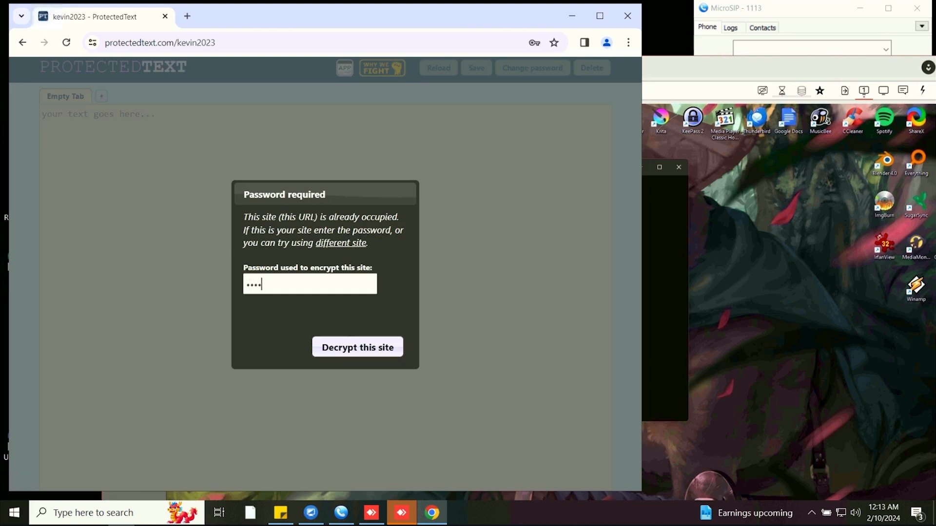
pyautogui.click(357, 347)
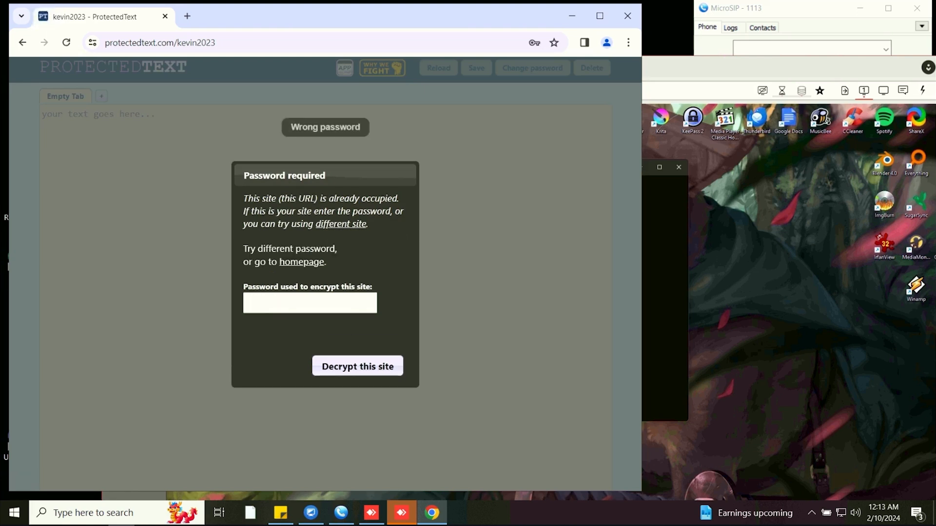
pyautogui.write('•••••')
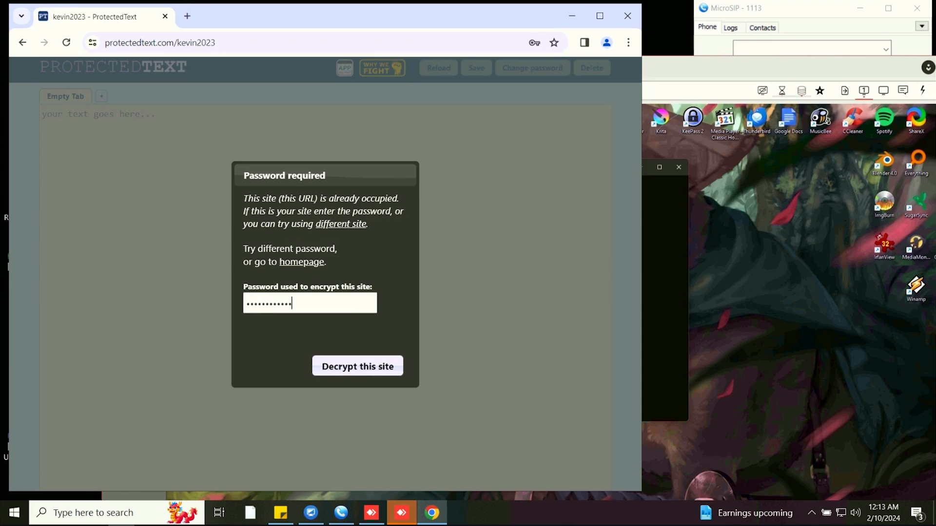
pyautogui.click(357, 366)
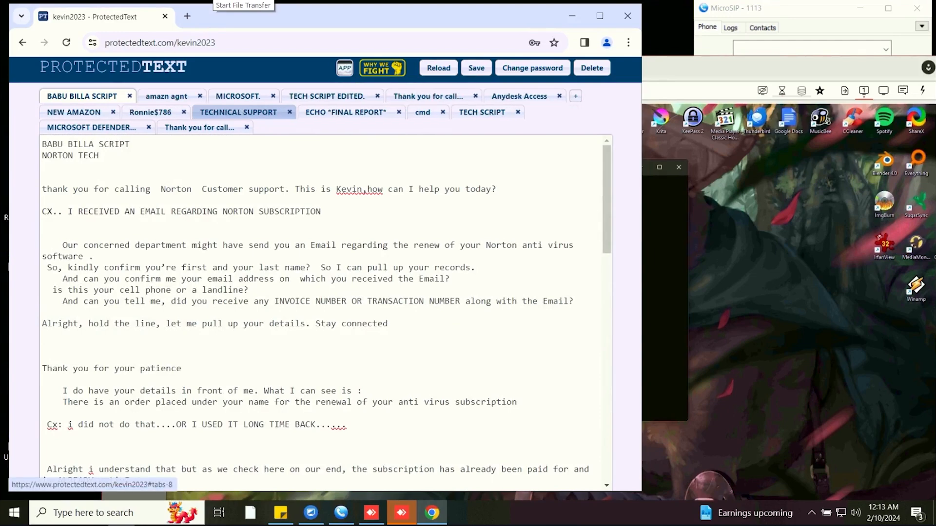
# Step: Read through the TECHNICAL SUPPORT script by scrolling down and back up
pyautogui.scroll(-3)
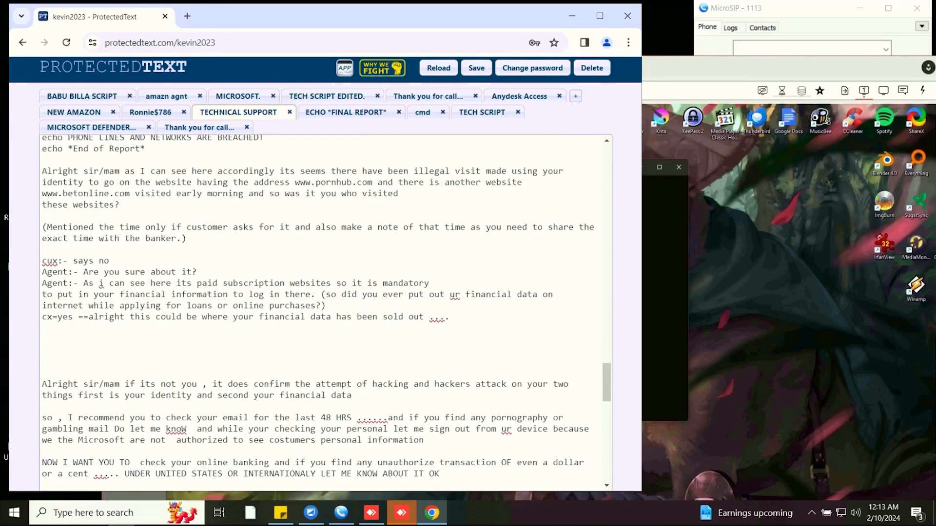
pyautogui.scroll(3)
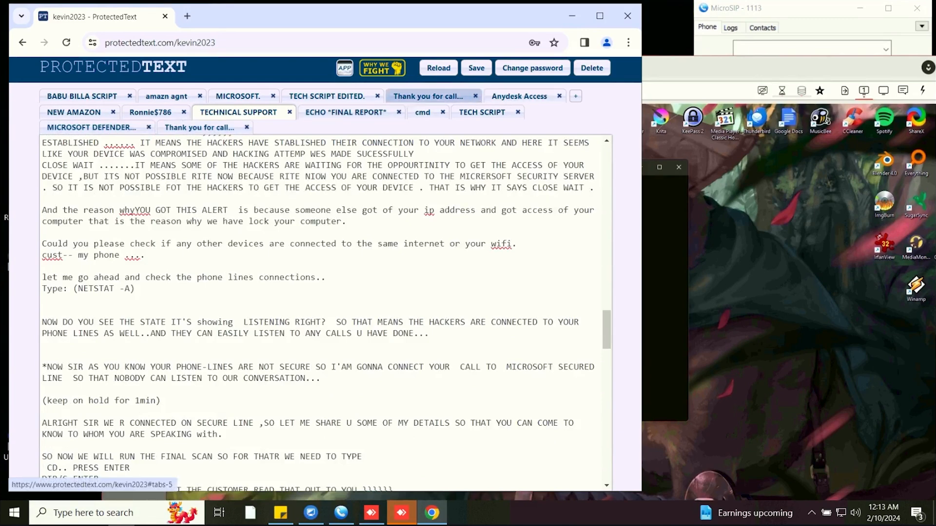
# Step: Switch to the TECH SCRIPT EDITED note and scroll through its text
pyautogui.click(327, 97)
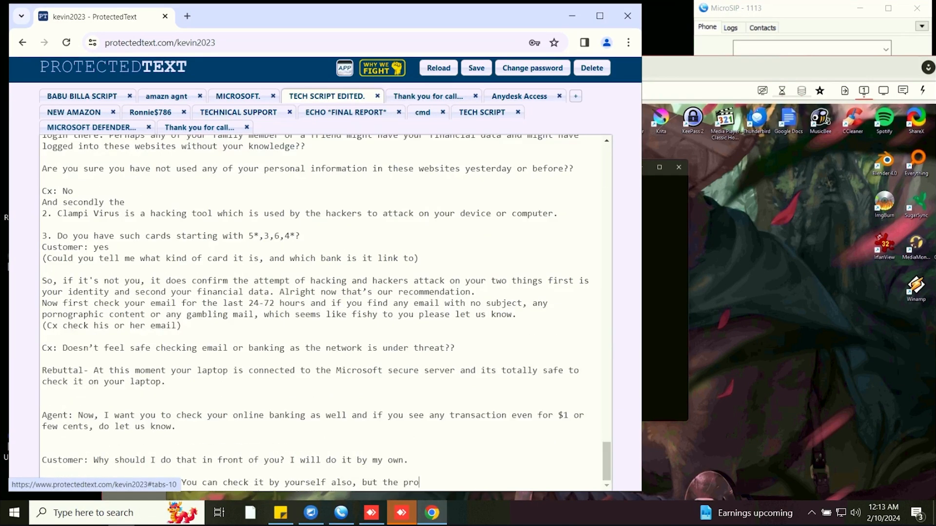
pyautogui.scroll(3)
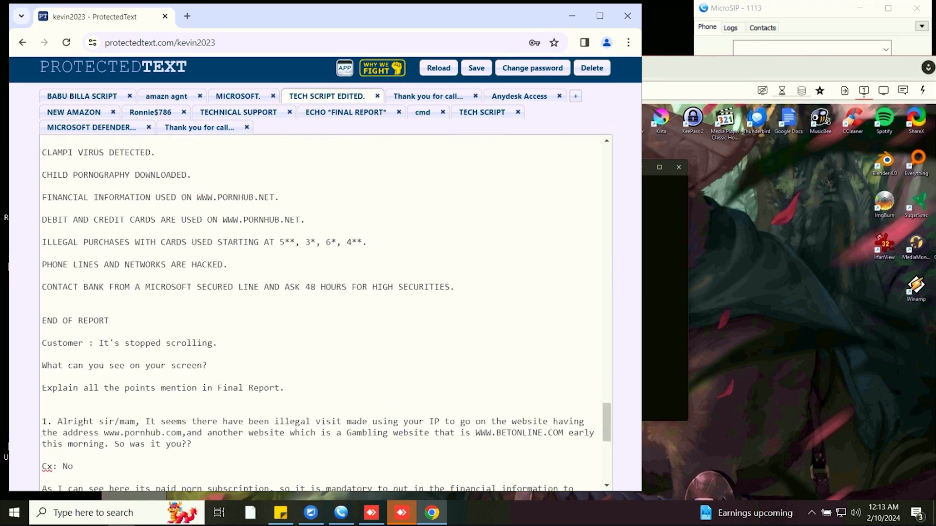
pyautogui.scroll(-3)
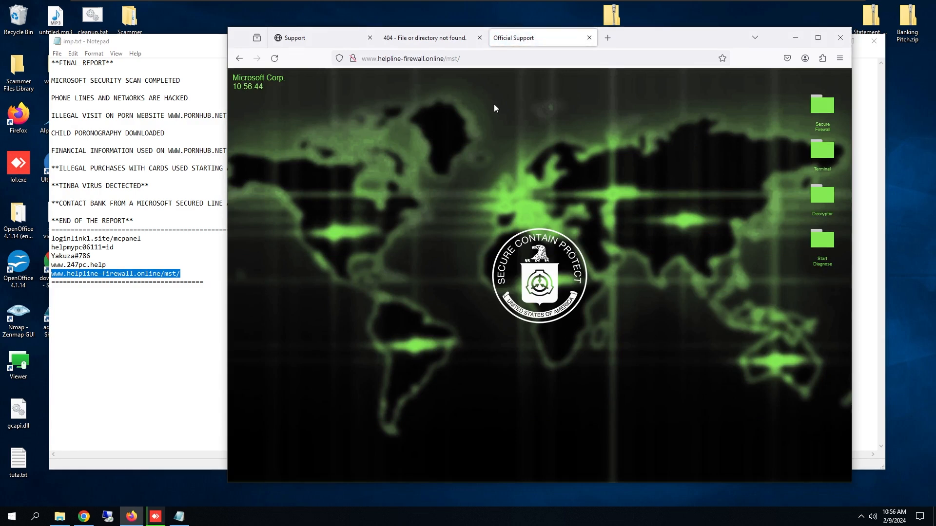
pyautogui.moveTo(552, 290)
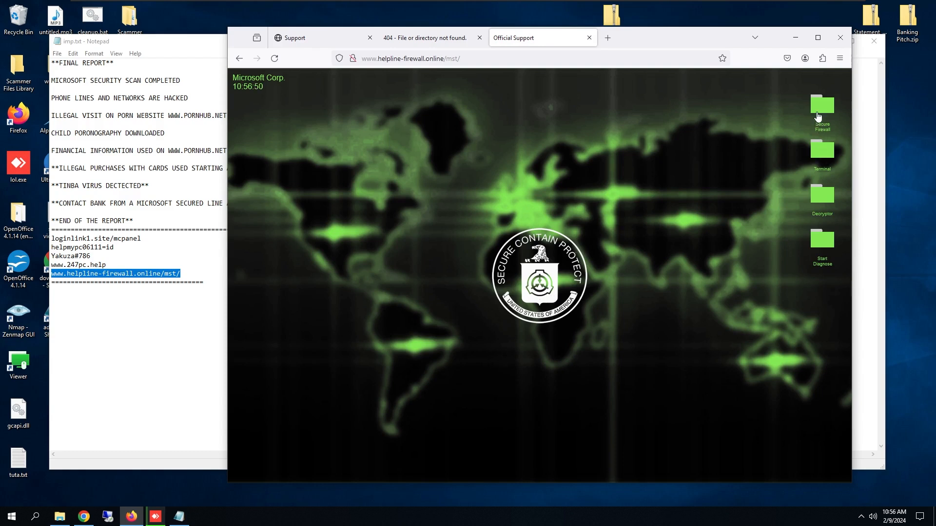
pyautogui.moveTo(805, 249)
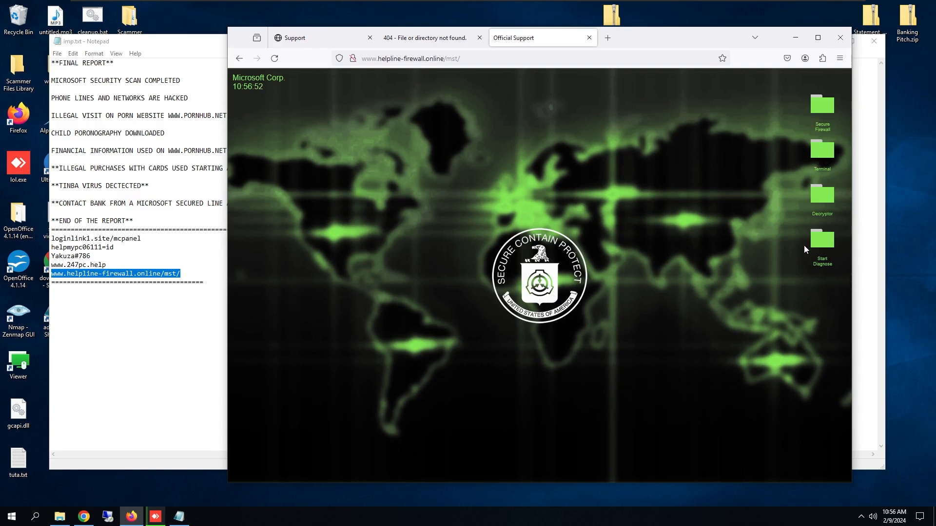
# Step: Enlarge the Firefox window with helpline-firewall.online/mst/ to fill most of the screen
pyautogui.click(821, 239)
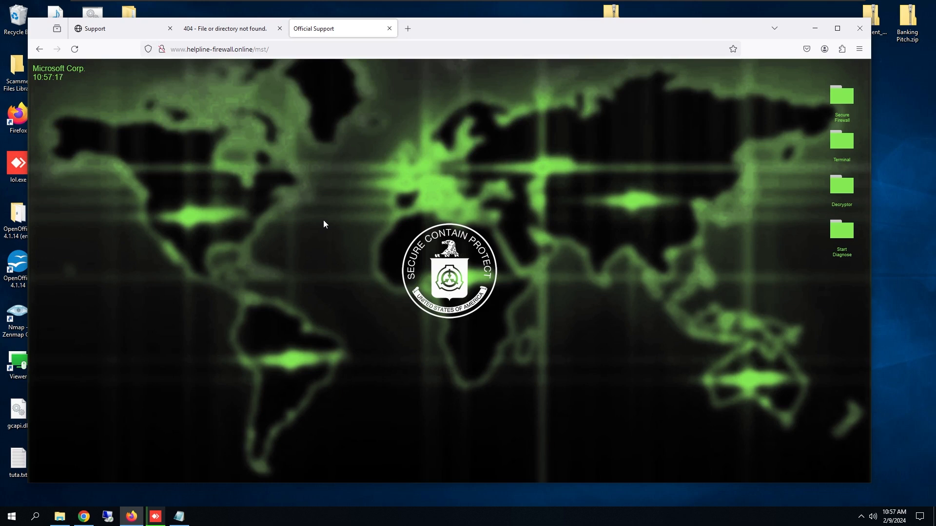
pyautogui.moveTo(342, 224)
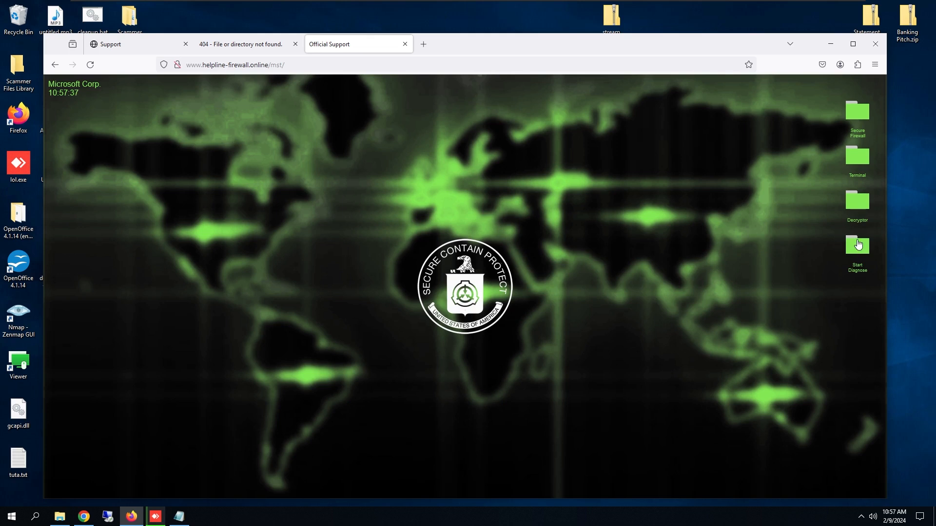
# Step: Run the fake diagnosis and dismiss the 'Downloading Secure Firewall' pop-up
pyautogui.click(857, 245)
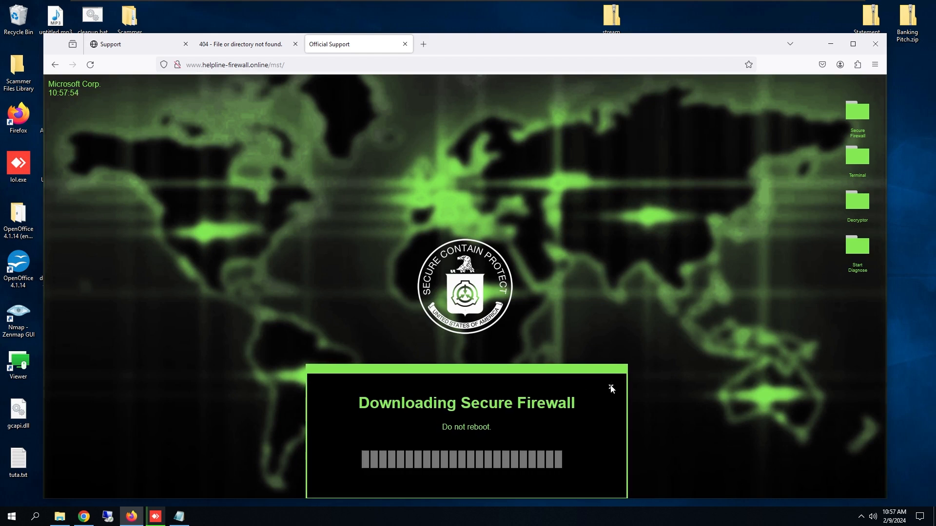
pyautogui.click(610, 388)
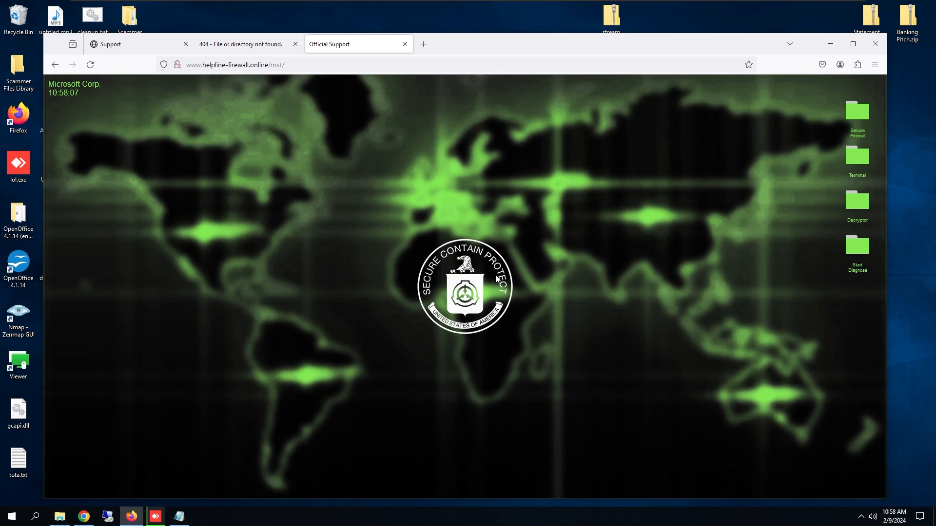
pyautogui.moveTo(172, 159)
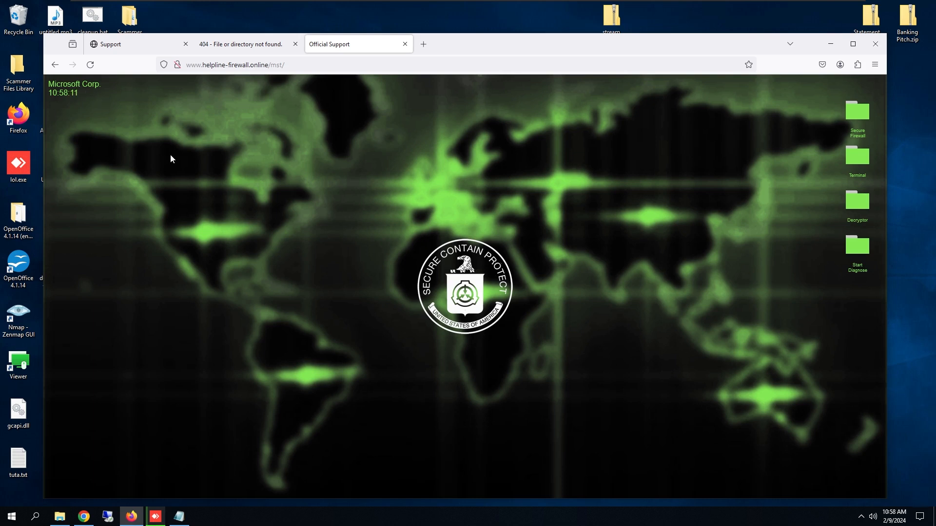
pyautogui.moveTo(226, 198)
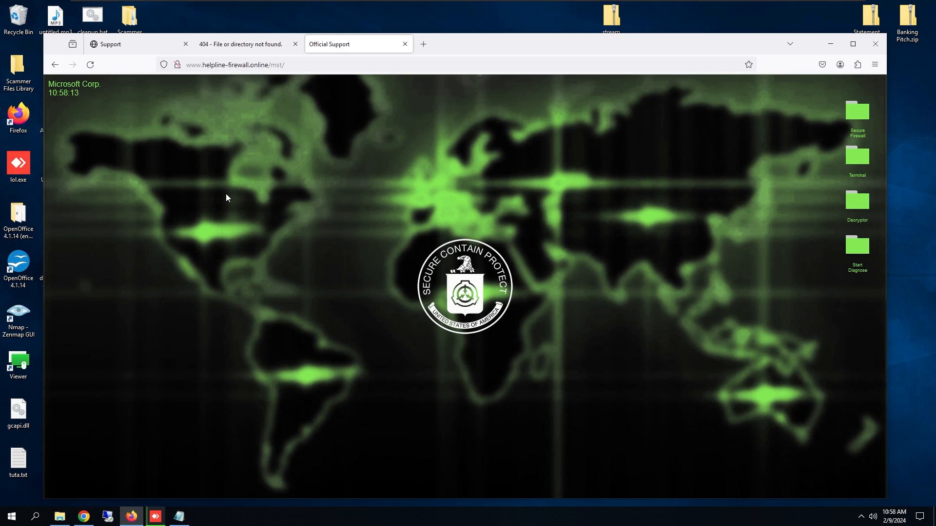
pyautogui.moveTo(821, 64)
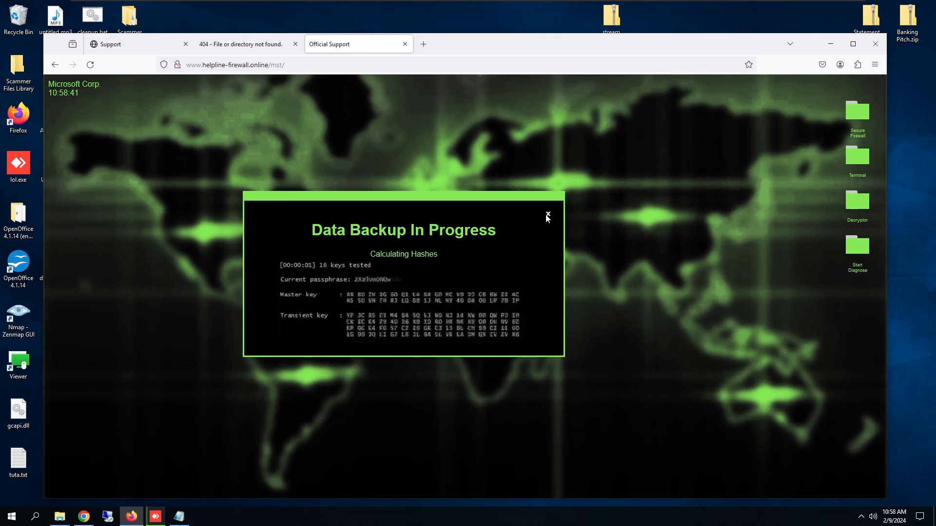
# Step: Dismiss the fake 'Data Backup In Progress' and second firewall download pop-ups
pyautogui.click(547, 215)
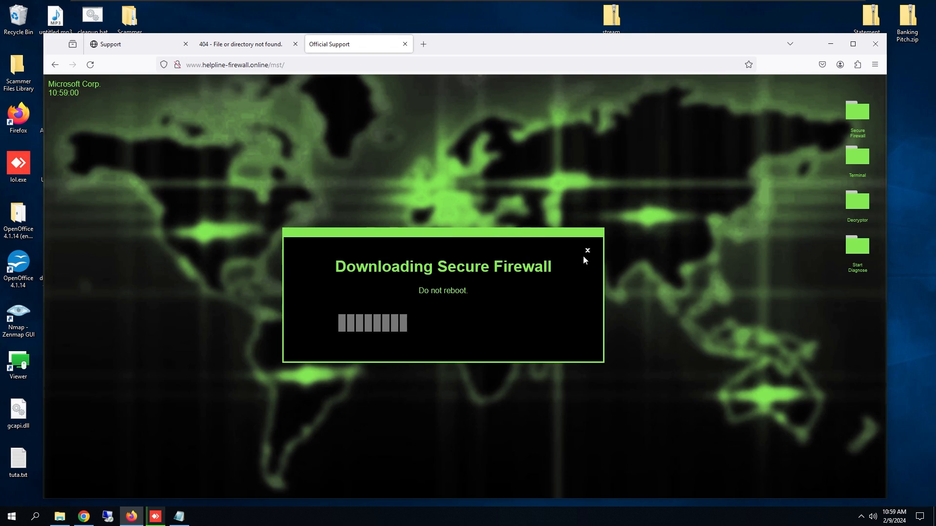
pyautogui.click(587, 250)
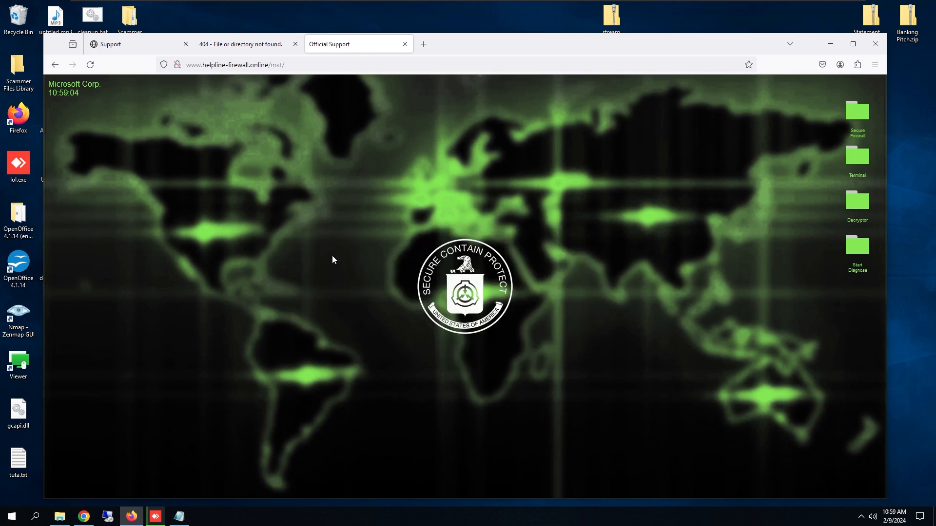
pyautogui.moveTo(330, 260)
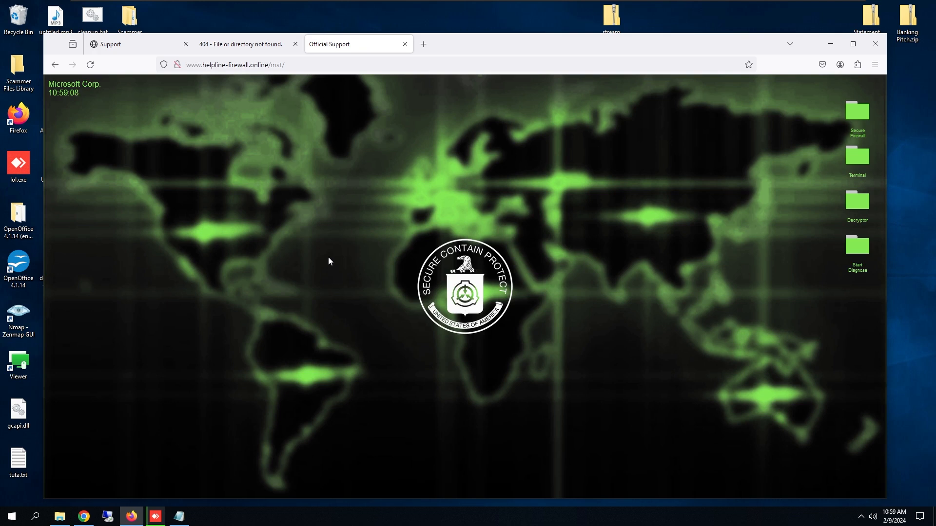
pyautogui.moveTo(322, 264)
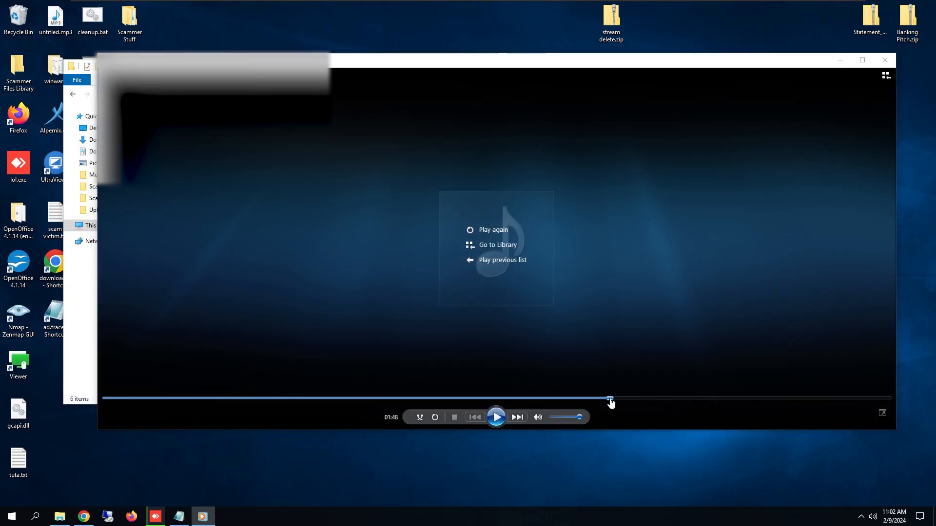
# Step: Resume the finished call recording partway through via the seek bar
pyautogui.click(496, 416)
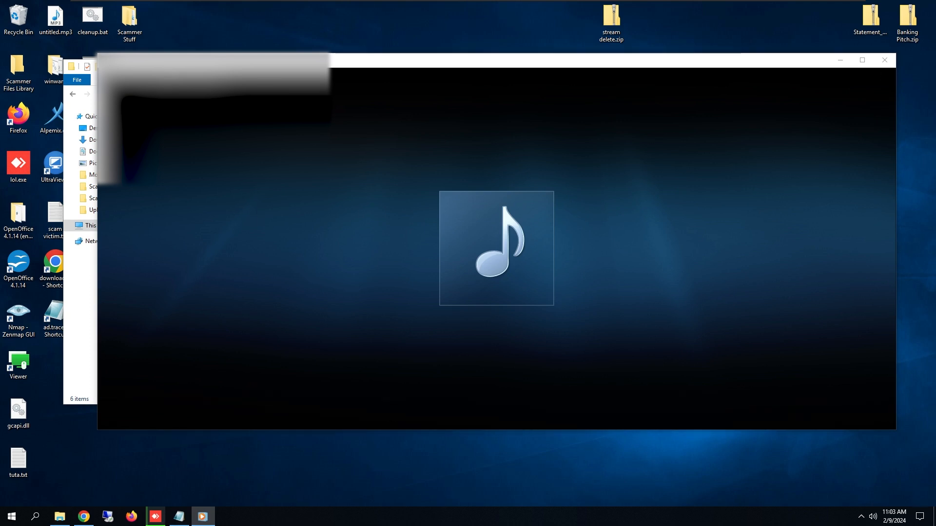
pyautogui.moveTo(633, 435)
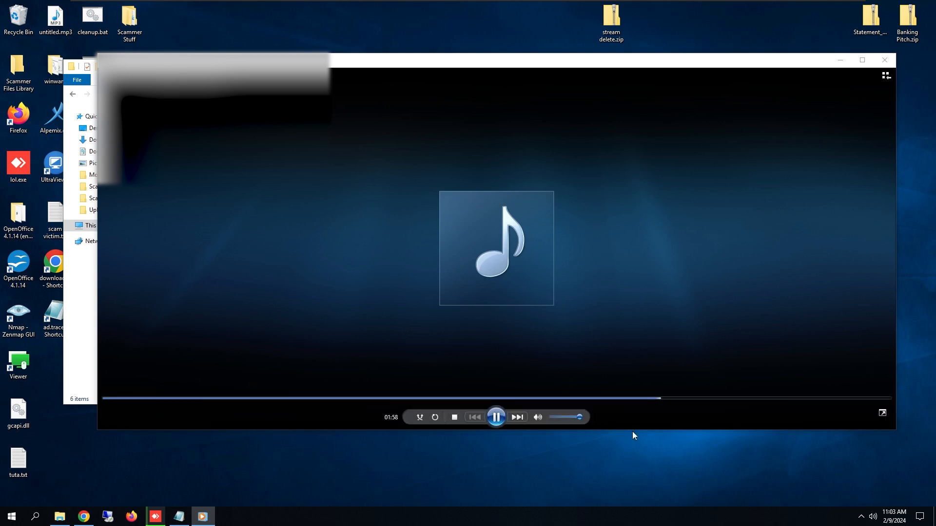
pyautogui.moveTo(640, 278)
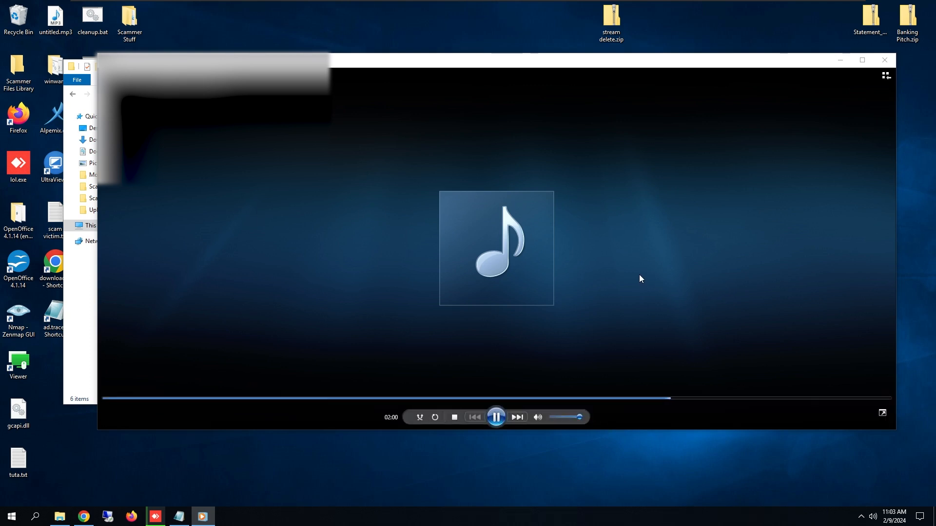
pyautogui.moveTo(661, 356)
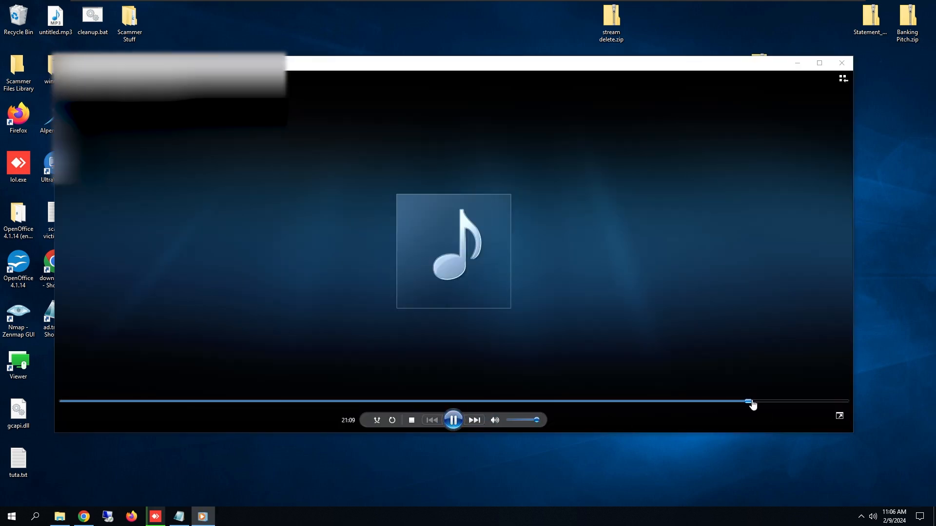
# Step: Skip ahead in the call recording with the seek slider and let it play toward the end
pyautogui.moveTo(749, 400); pyautogui.dragTo(770, 400)
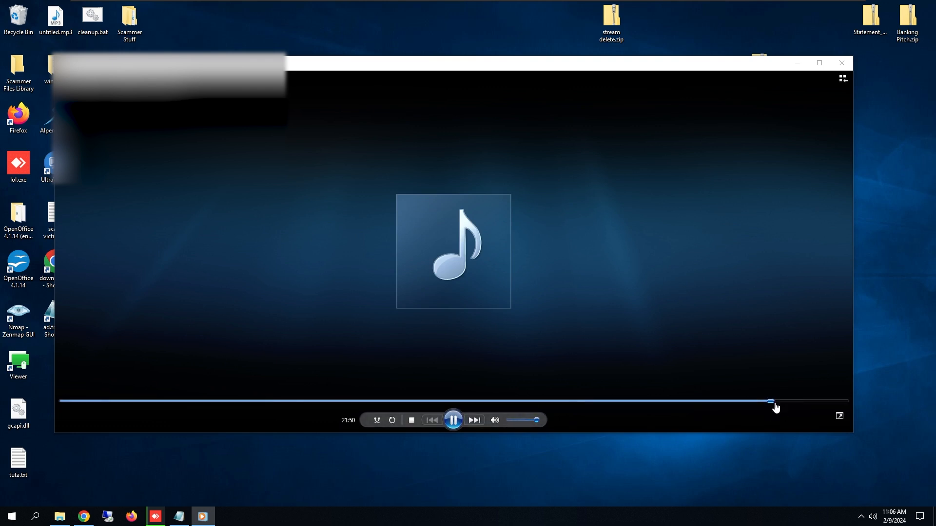
pyautogui.moveTo(775, 407)
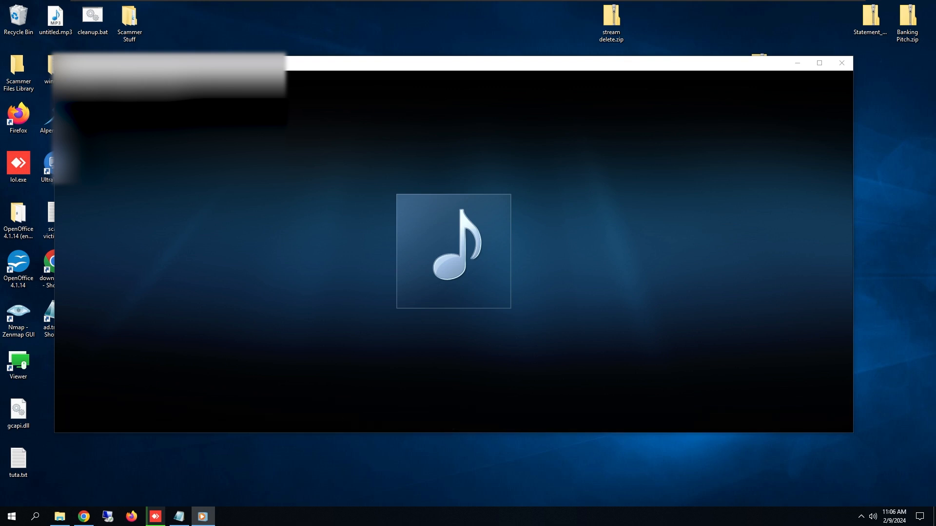
pyautogui.moveTo(752, 426)
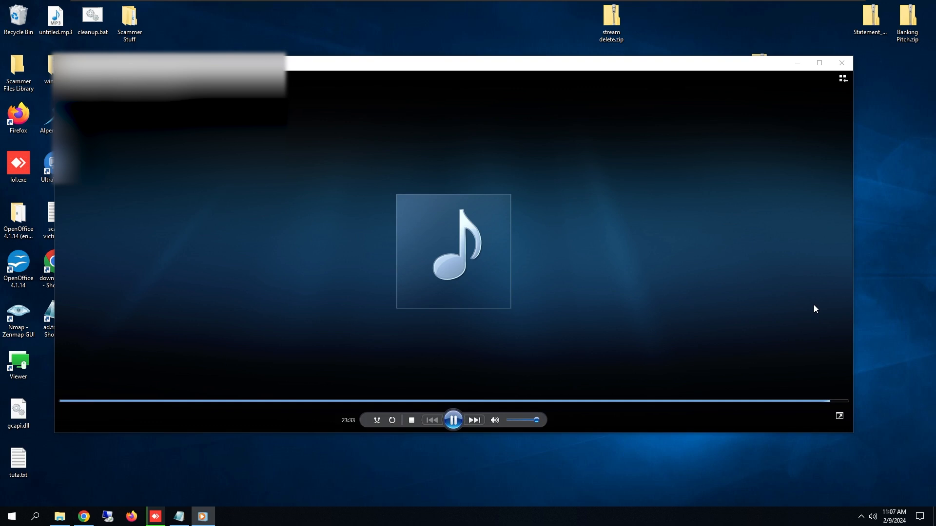
pyautogui.moveTo(810, 312)
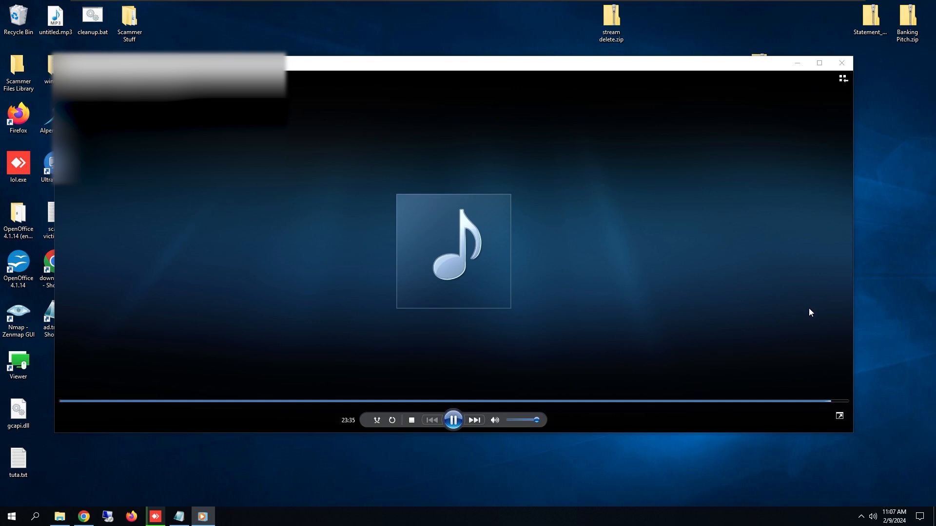
pyautogui.moveTo(806, 314)
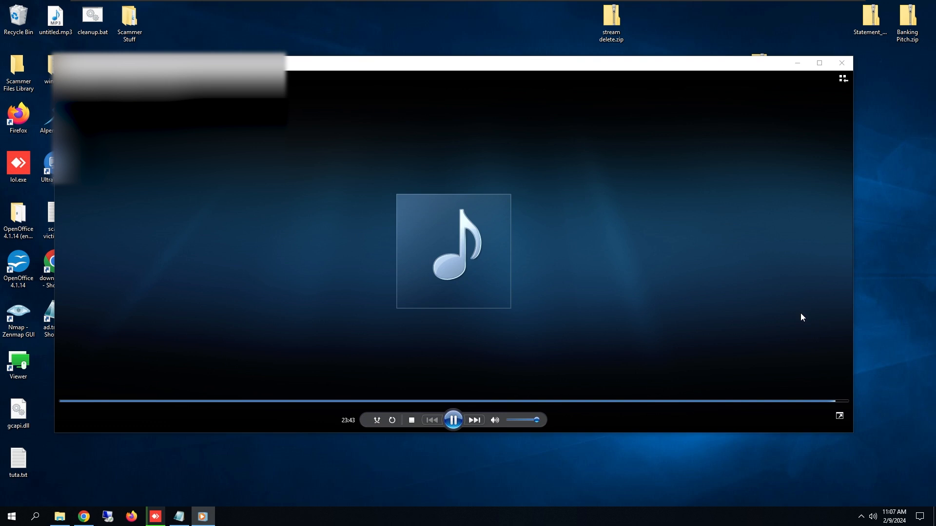
pyautogui.moveTo(800, 318)
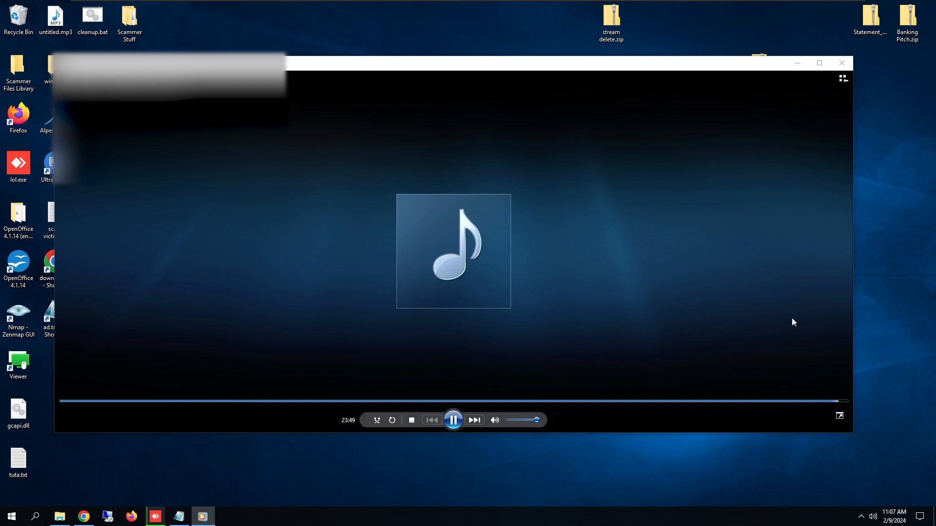
pyautogui.moveTo(789, 327)
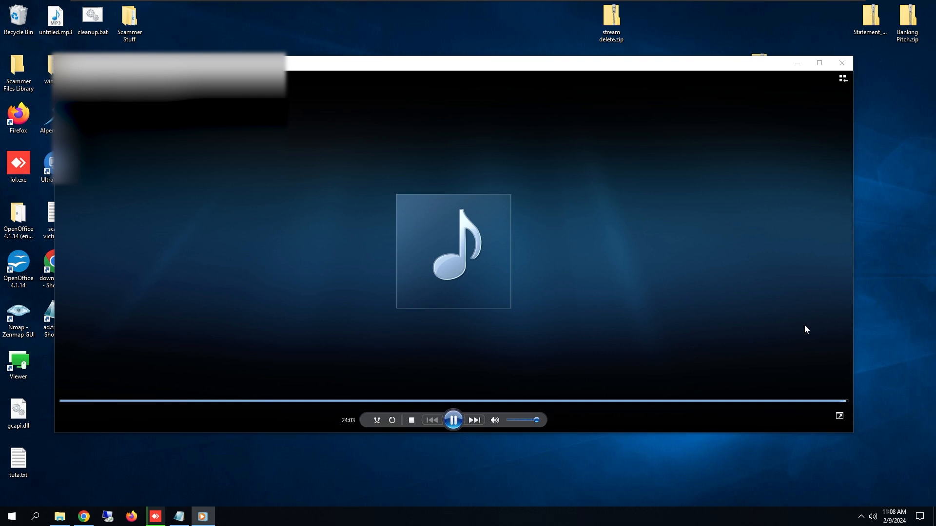
pyautogui.moveTo(803, 331)
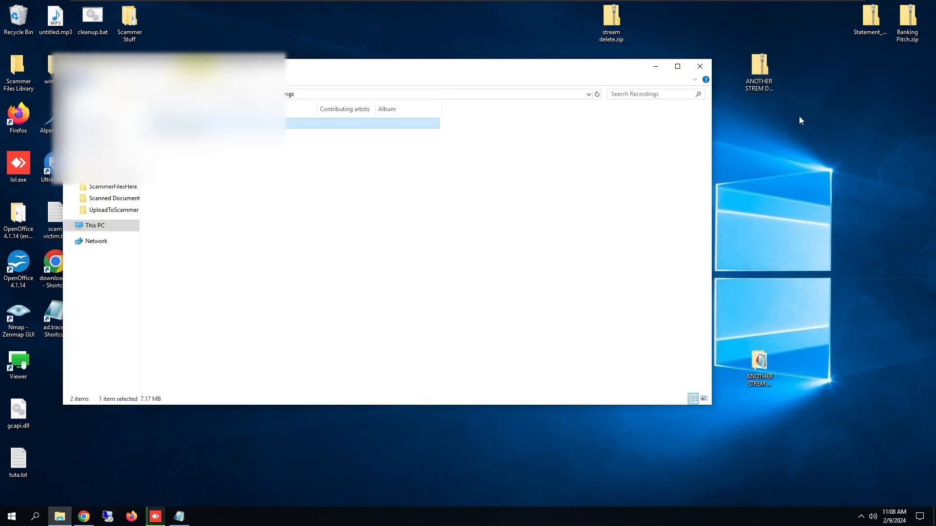
pyautogui.moveTo(348, 184)
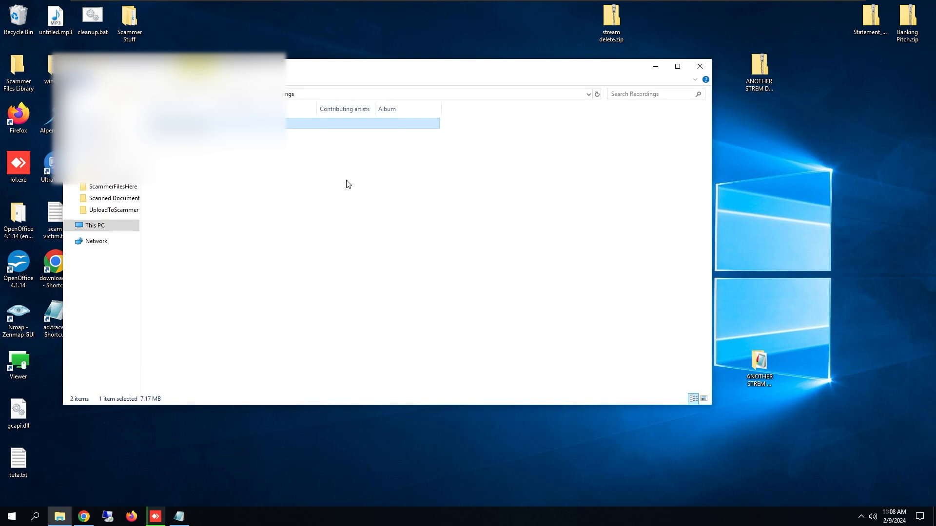
pyautogui.moveTo(227, 192)
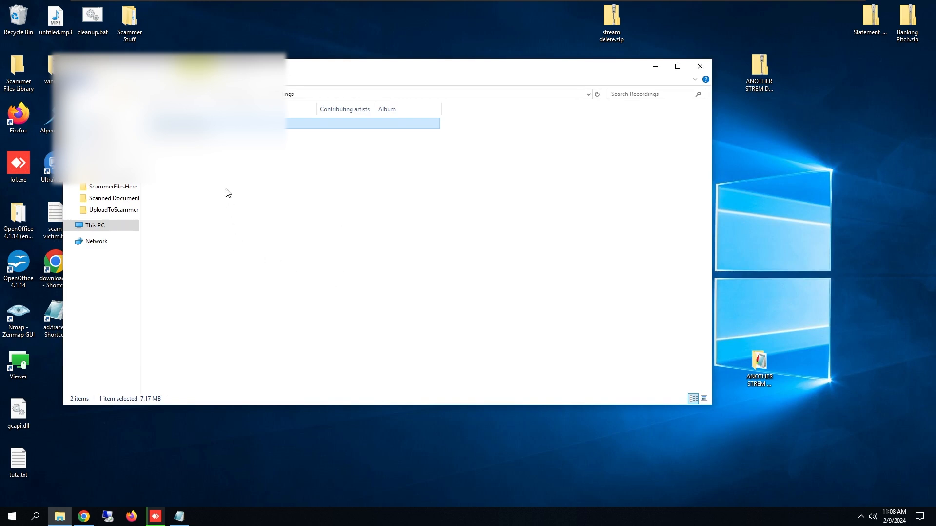